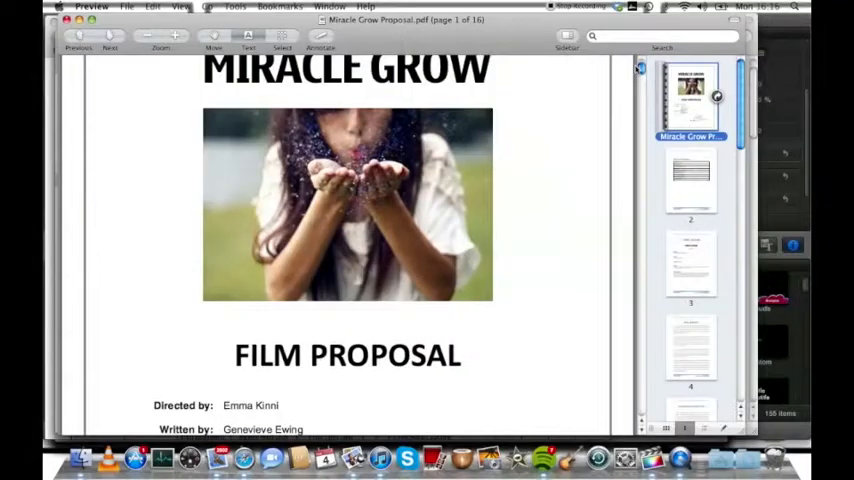
Scroll from the proposal's title page down to the Table of Contents on page 2
scroll("down", 3)
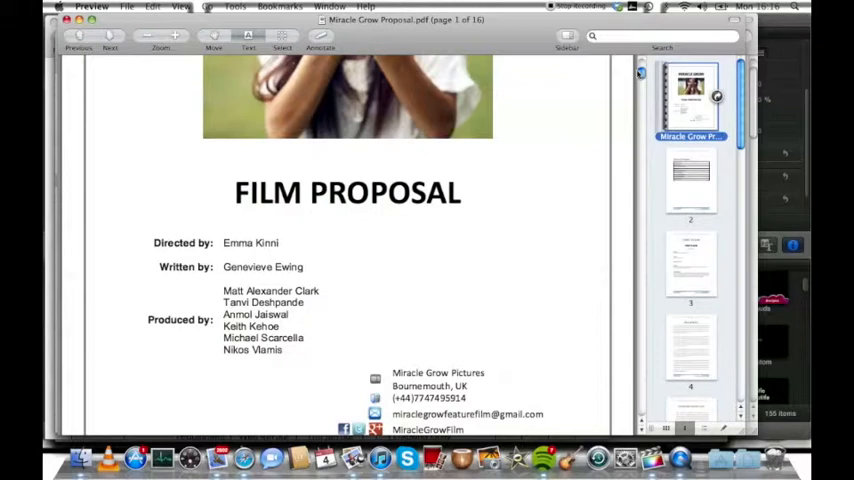
scroll("down", 3)
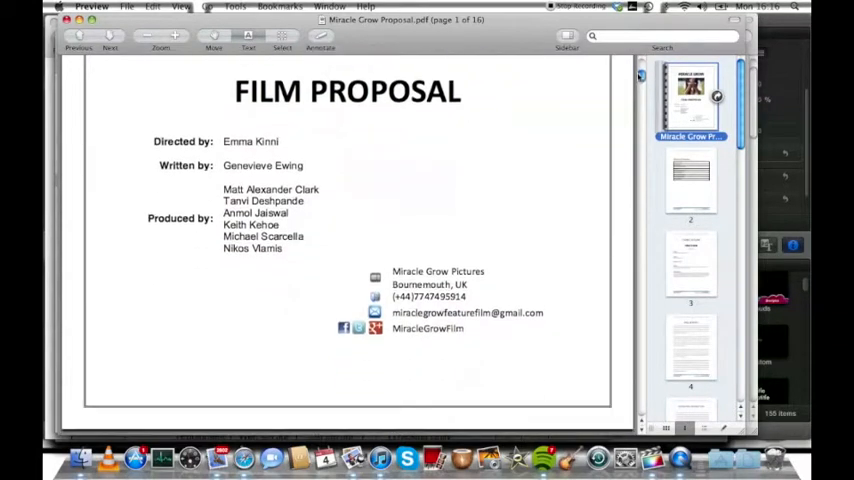
scroll("down", 3)
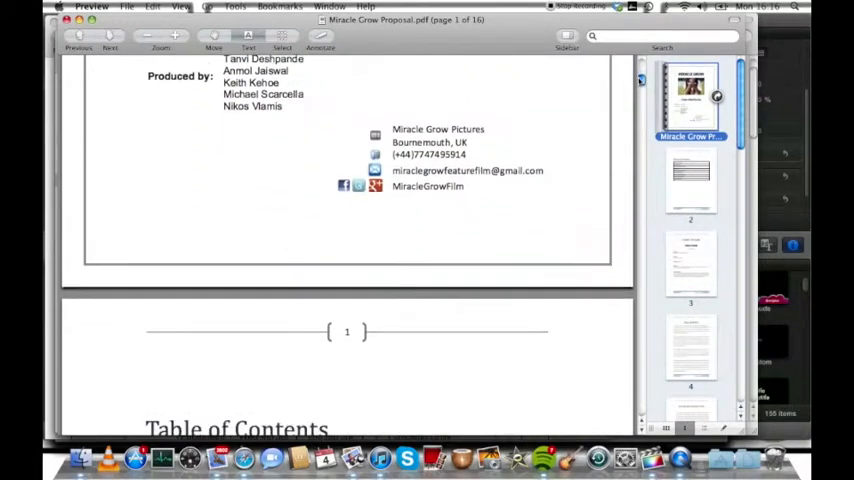
scroll("down", 3)
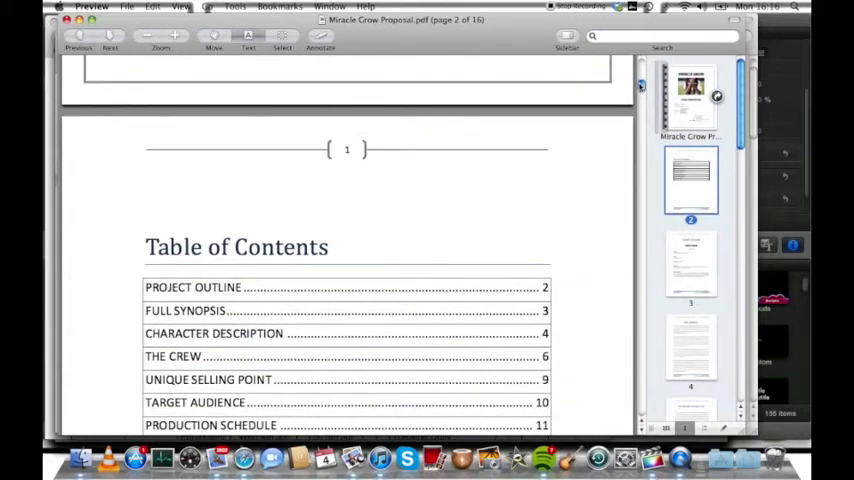
scroll("up", 3)
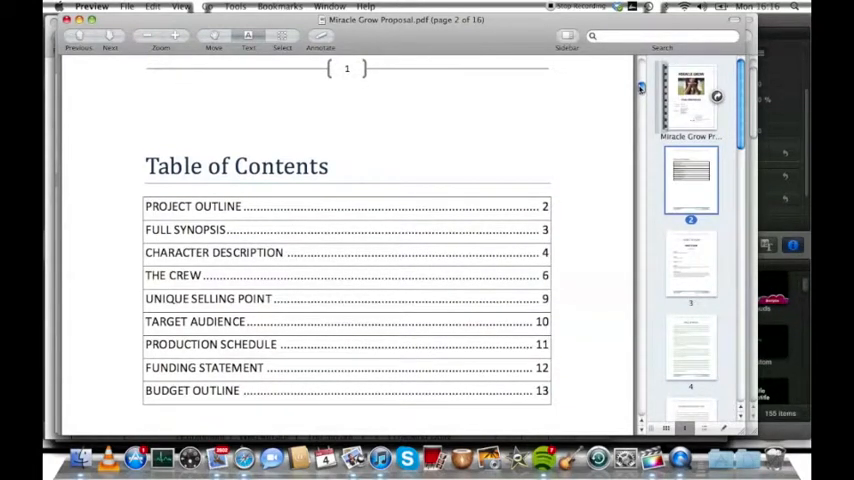
scroll("up", 3)
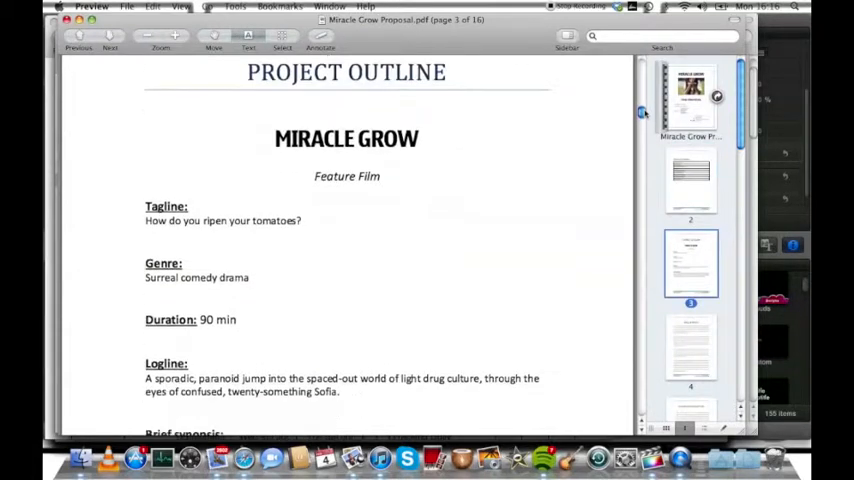
Scroll down through the Project Outline and Full Synopsis on pages 3 and 4
scroll("down", 3)
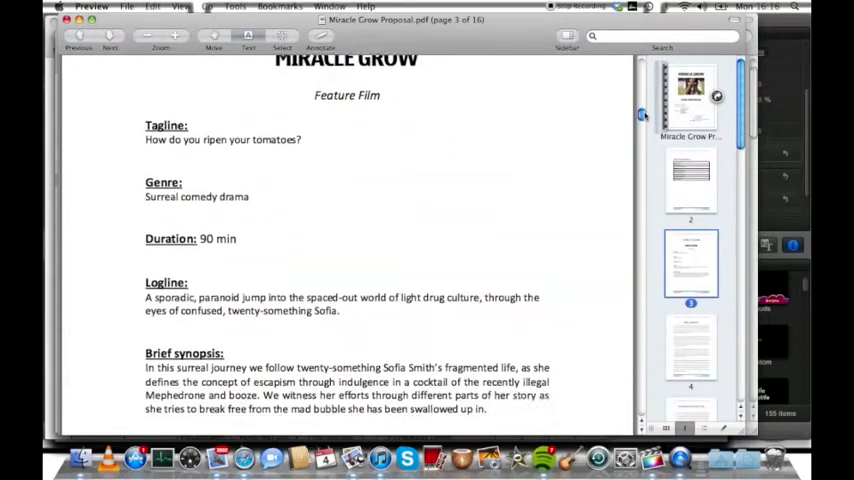
scroll("down", 3)
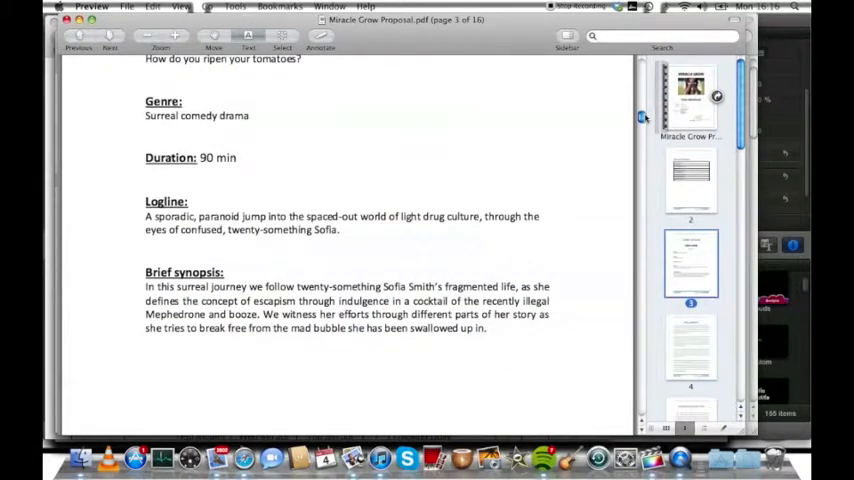
scroll("down", 3)
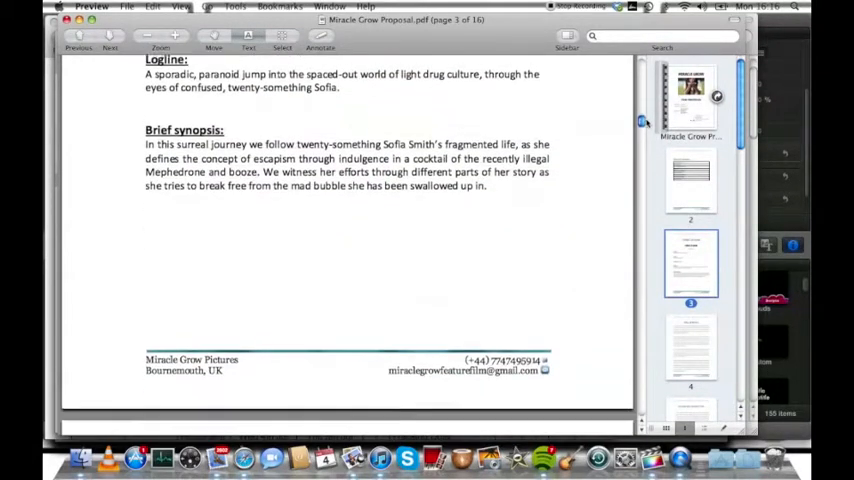
scroll("down", 3)
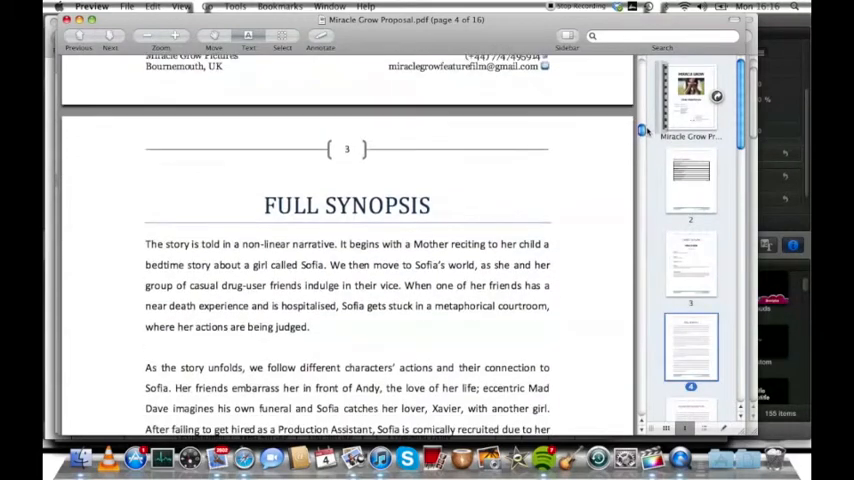
scroll("down", 3)
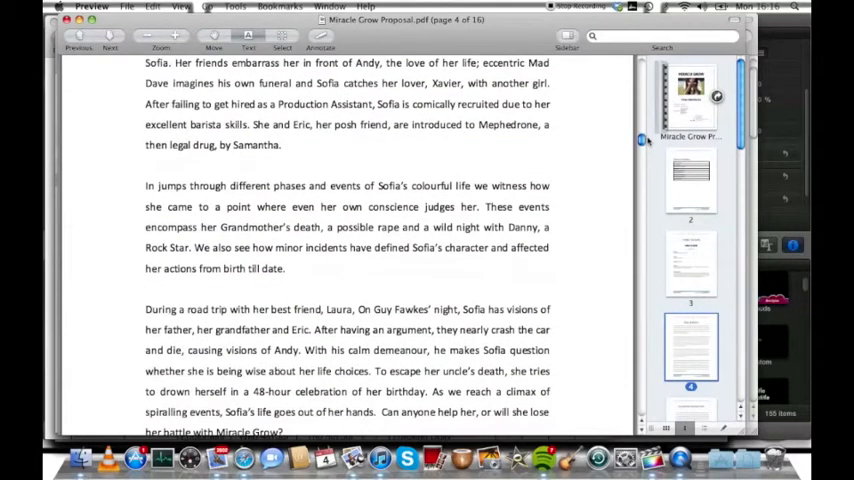
scroll("down", 3)
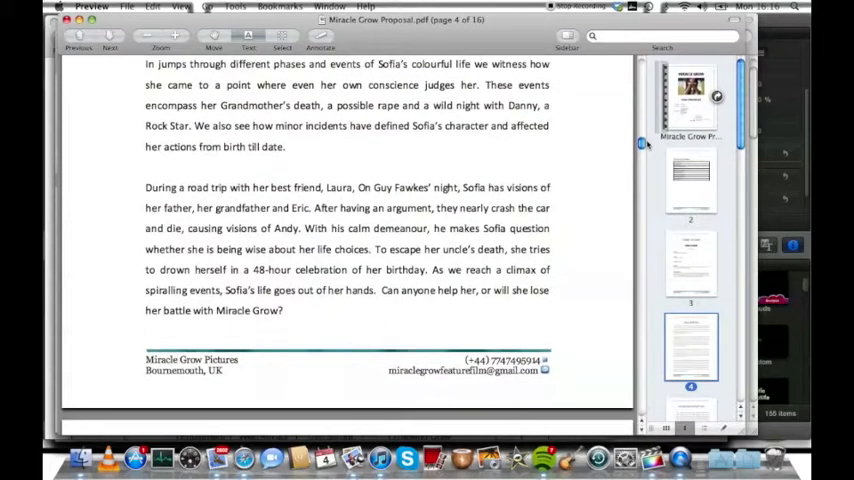
scroll("down", 3)
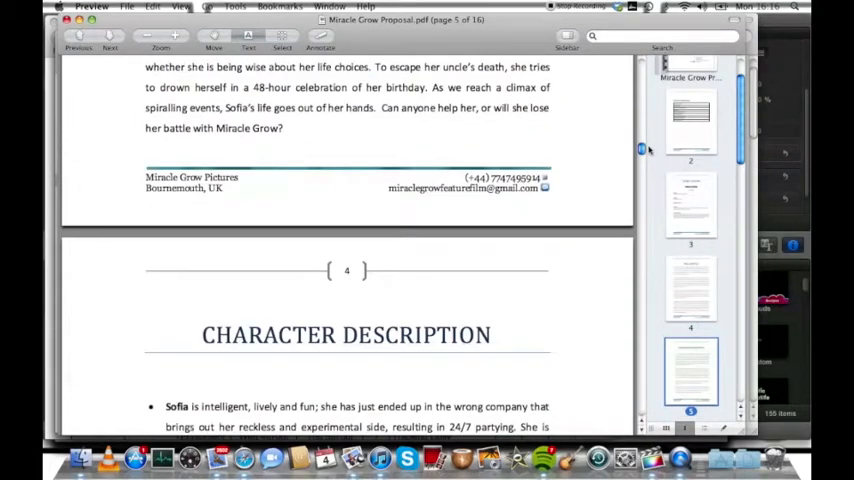
Scroll back up to the Full Synopsis heading
scroll("up", 3)
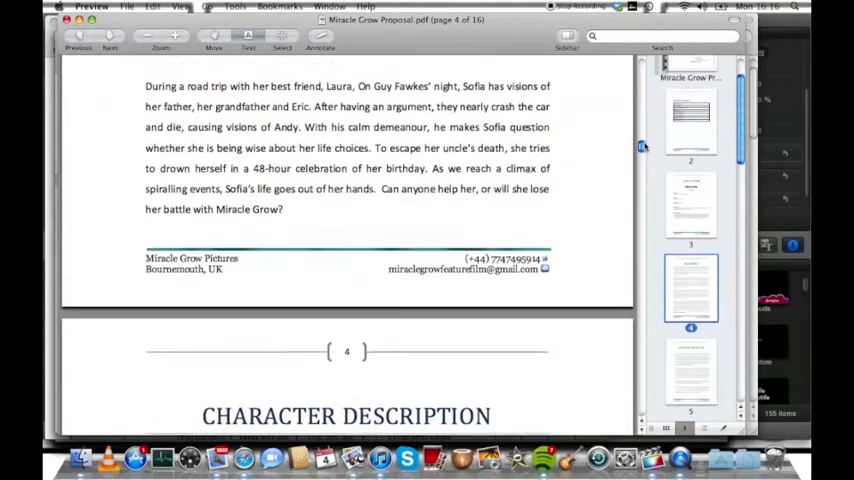
scroll("up", 3)
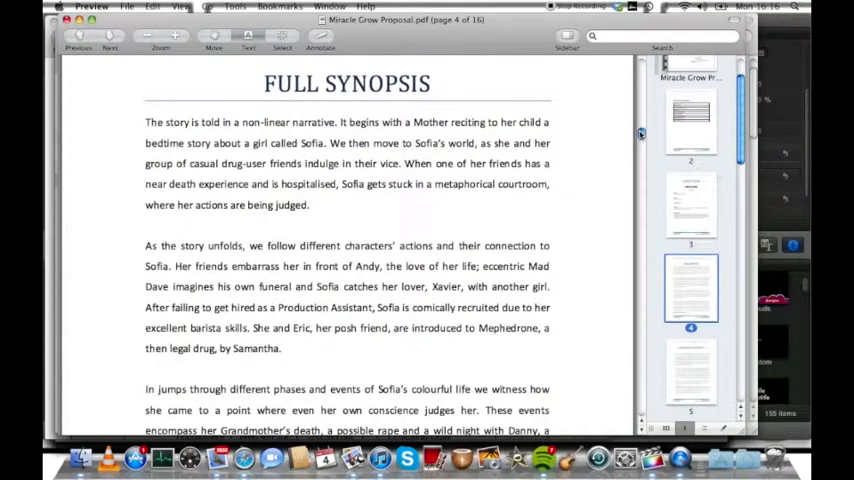
scroll("up", 3)
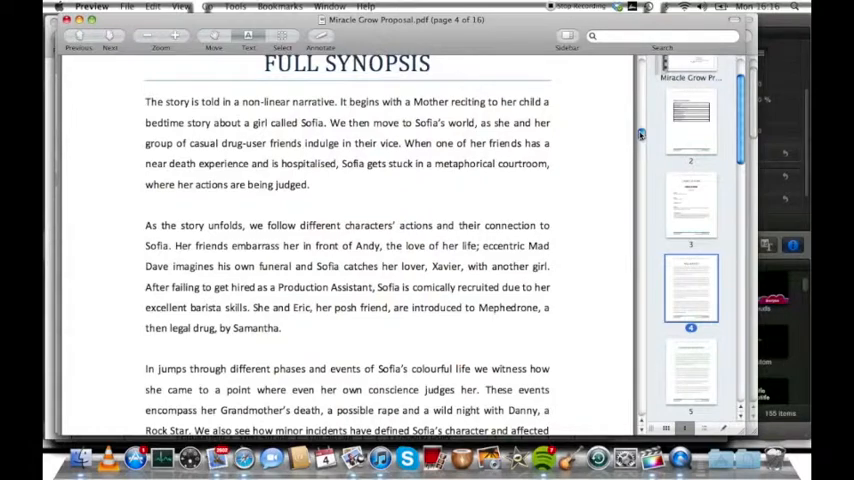
scroll("down", 3)
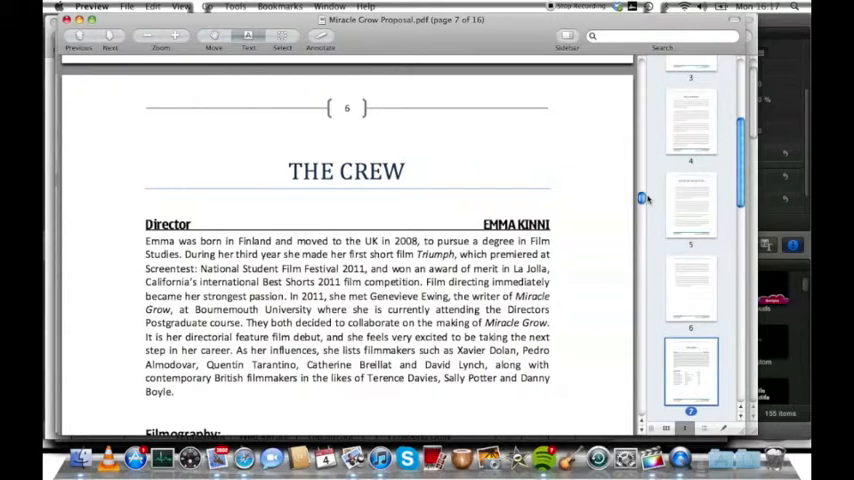
Scroll through page 10's Unique Selling Point text down to the page footer
scroll("down", 3)
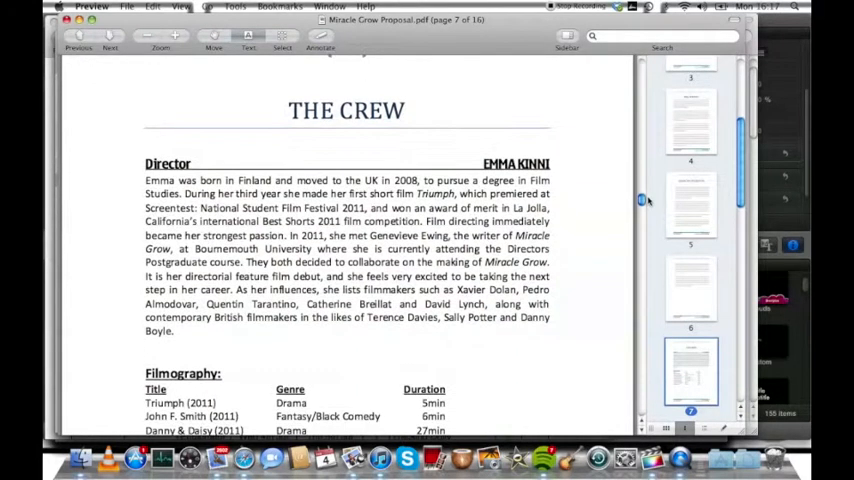
scroll("down", 3)
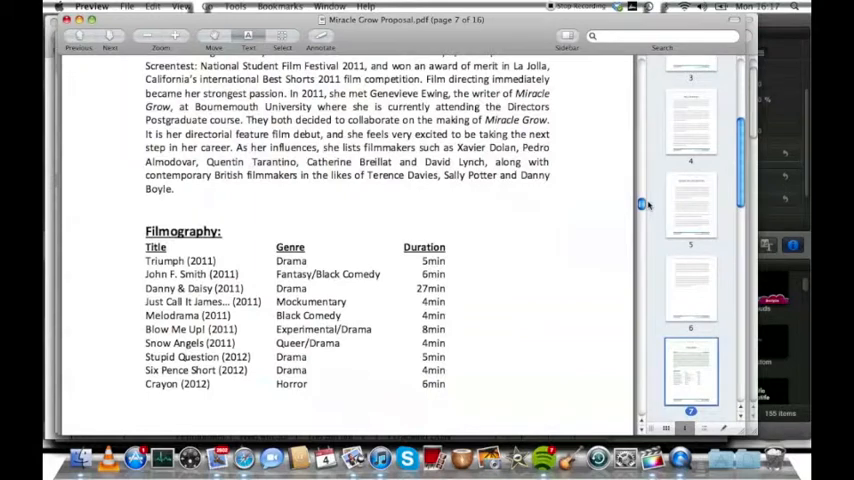
scroll("down", 3)
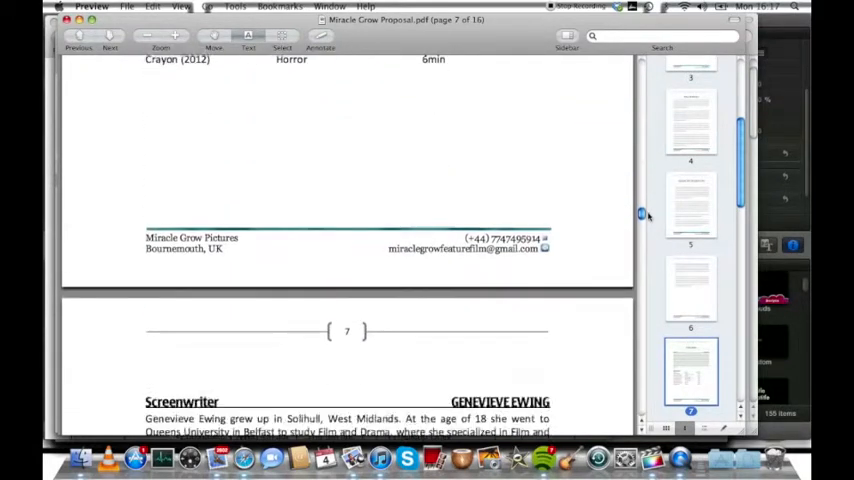
scroll("down", 3)
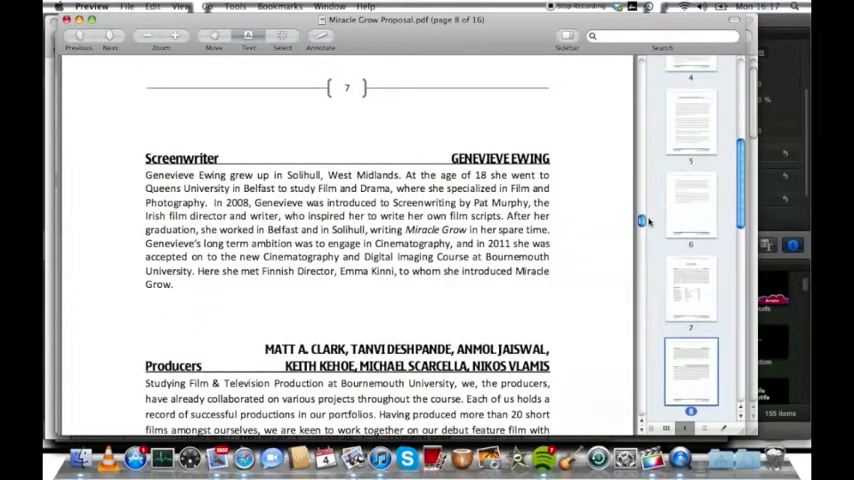
scroll("down", 3)
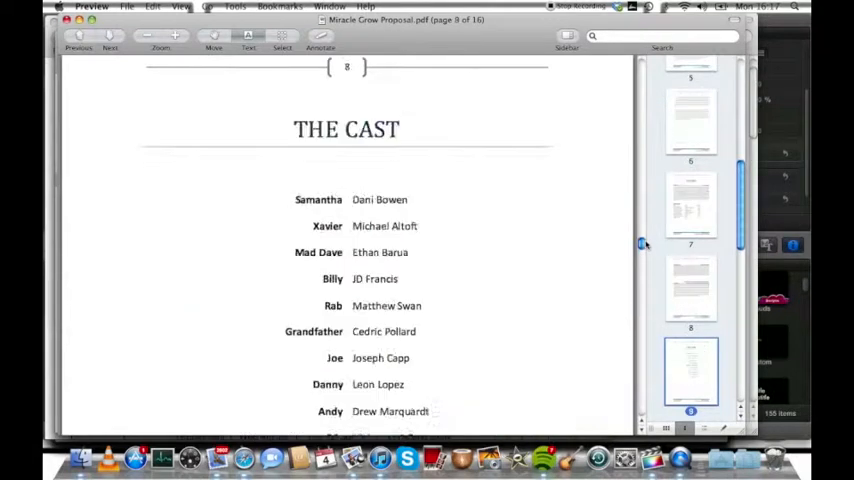
scroll("down", 3)
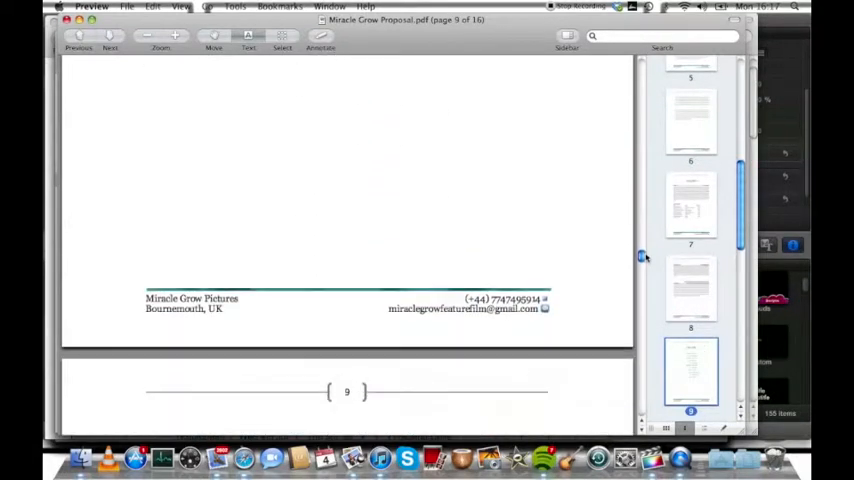
scroll("down", 3)
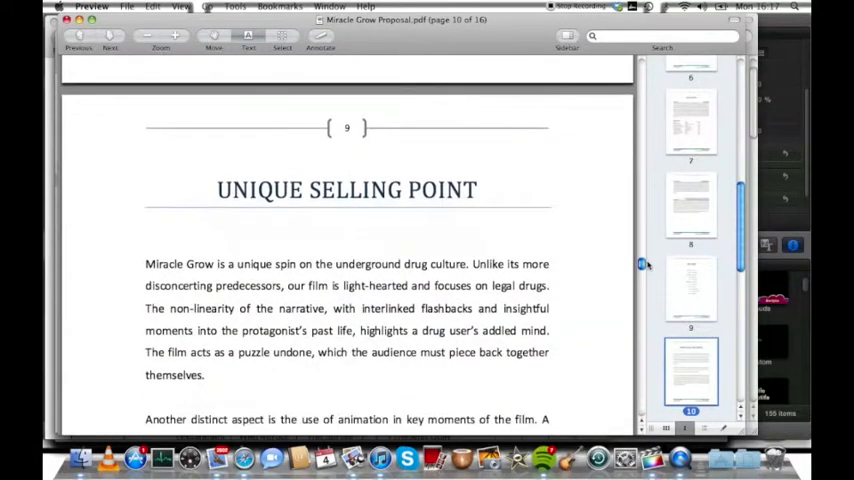
scroll("up", 3)
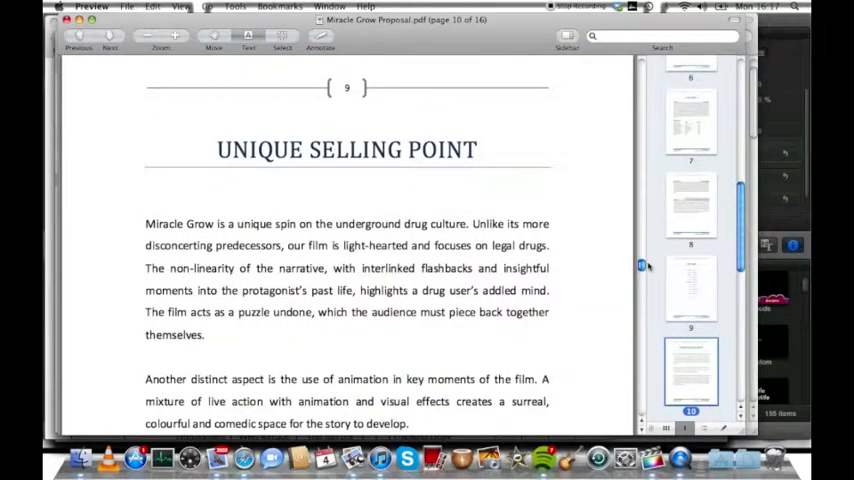
scroll("down", 3)
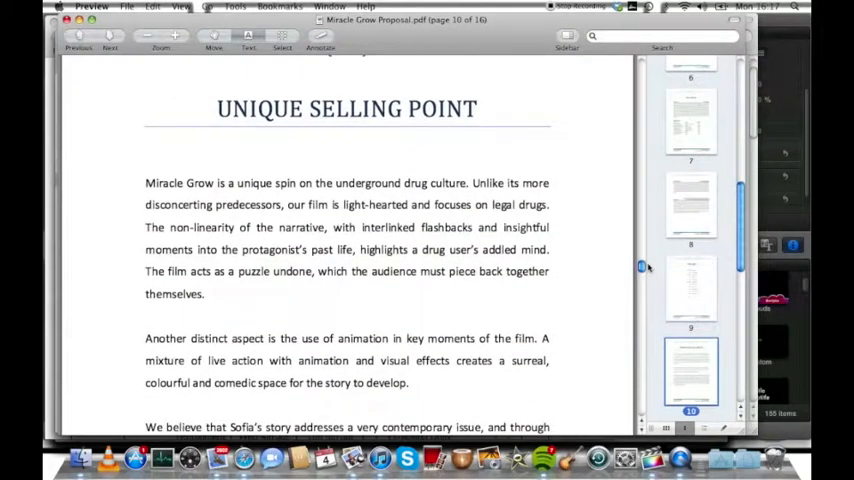
scroll("down", 3)
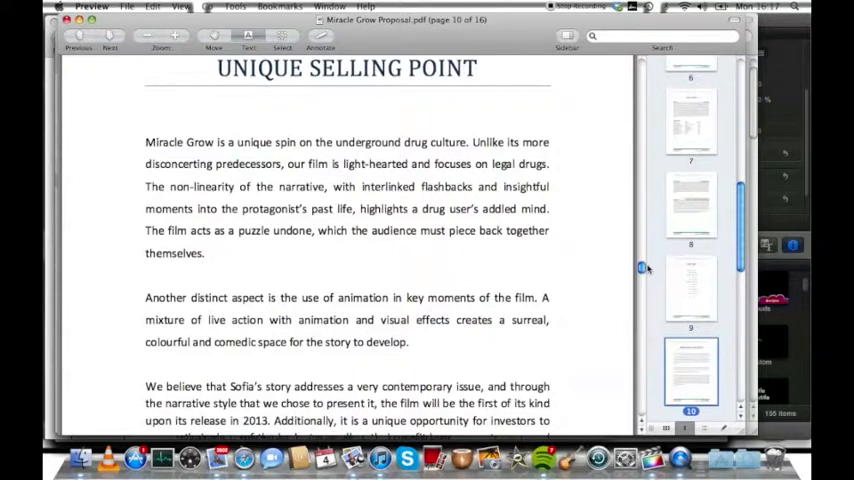
scroll("down", 3)
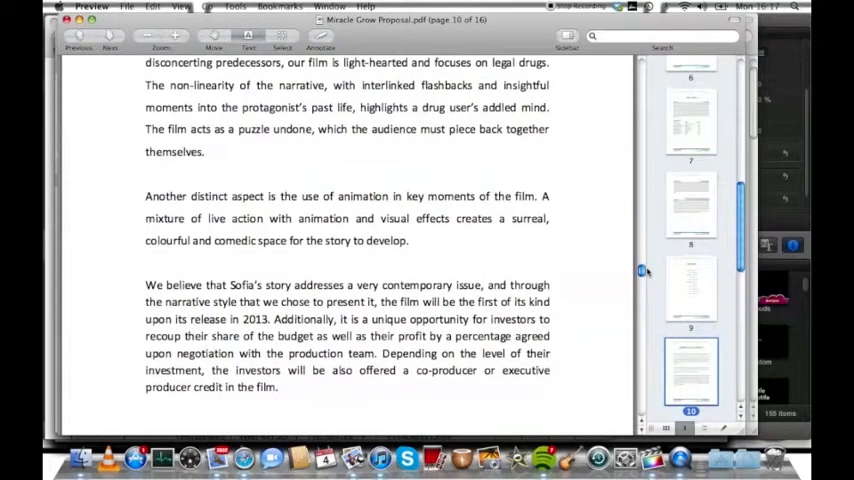
scroll("down", 3)
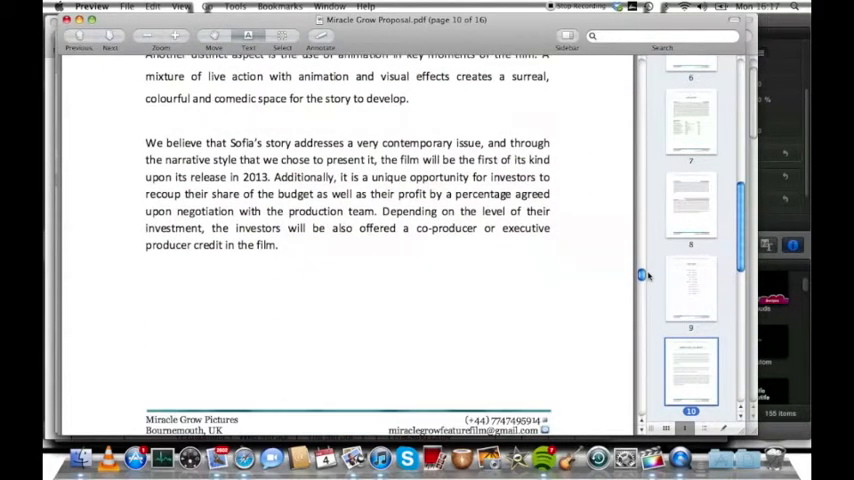
scroll("down", 3)
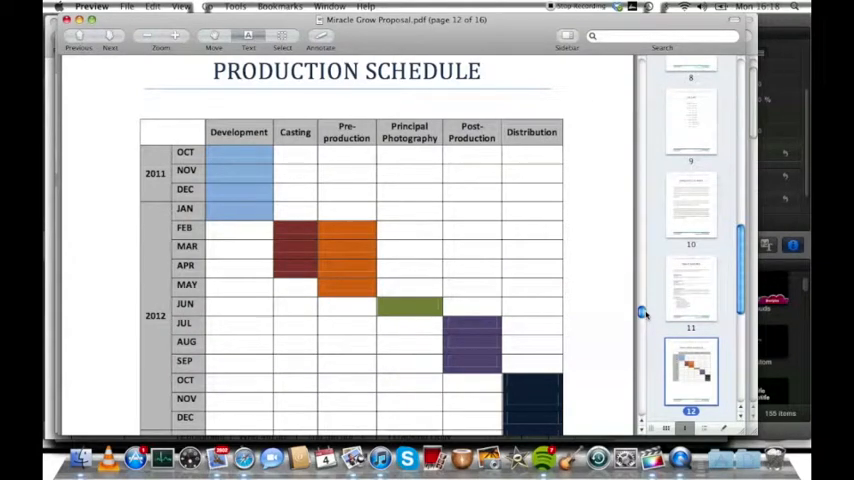
Scroll past the Production Schedule chart to the above-the-line total on page 14
scroll("down", 3)
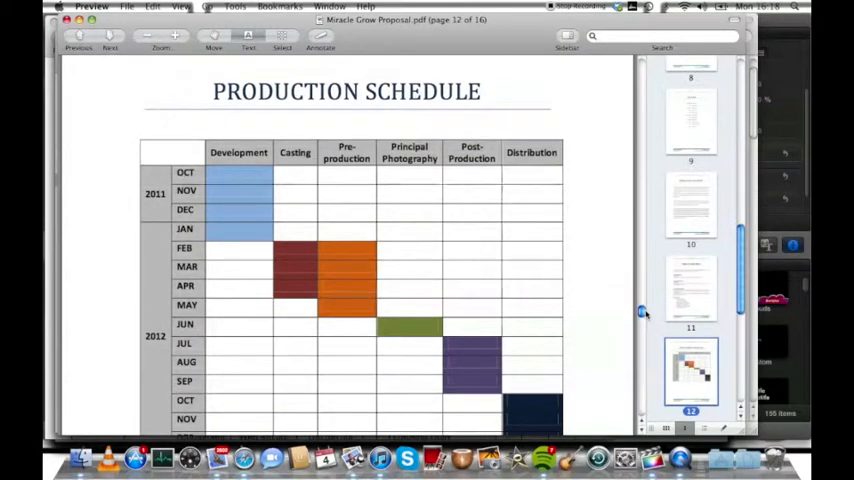
scroll("down", 3)
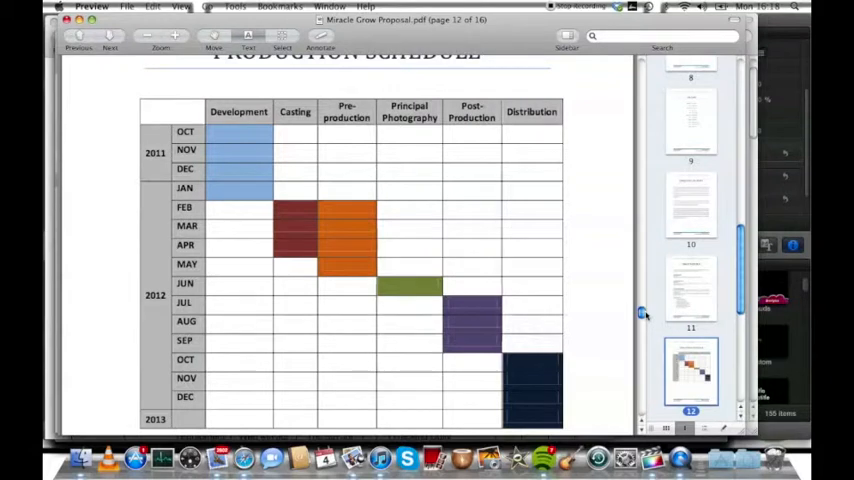
scroll("up", 3)
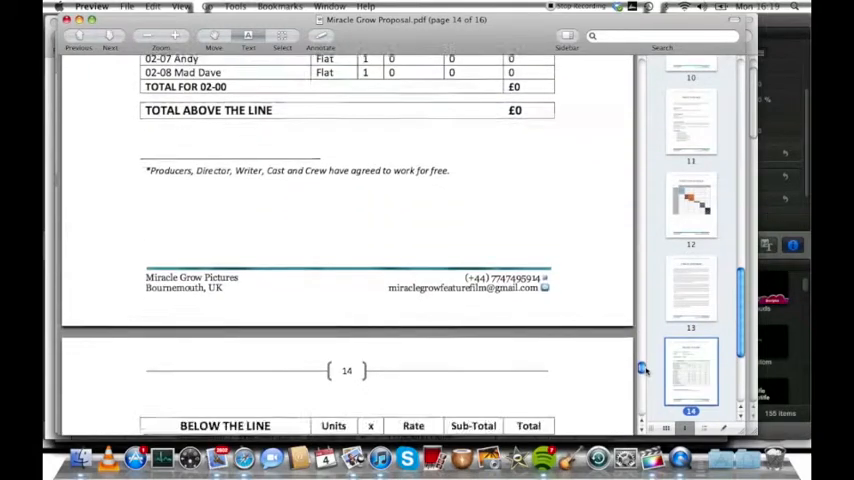
Scroll down page 15's Below The Line budget through camera crew, art and location costs
scroll("down", 3)
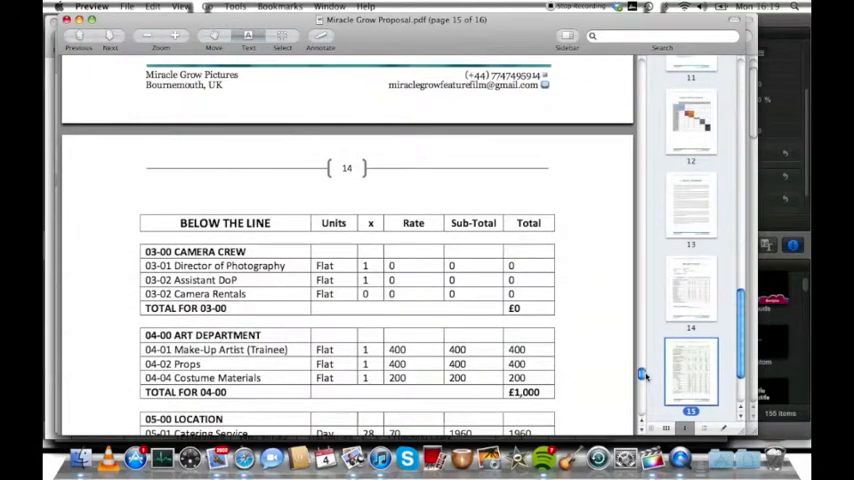
scroll("down", 3)
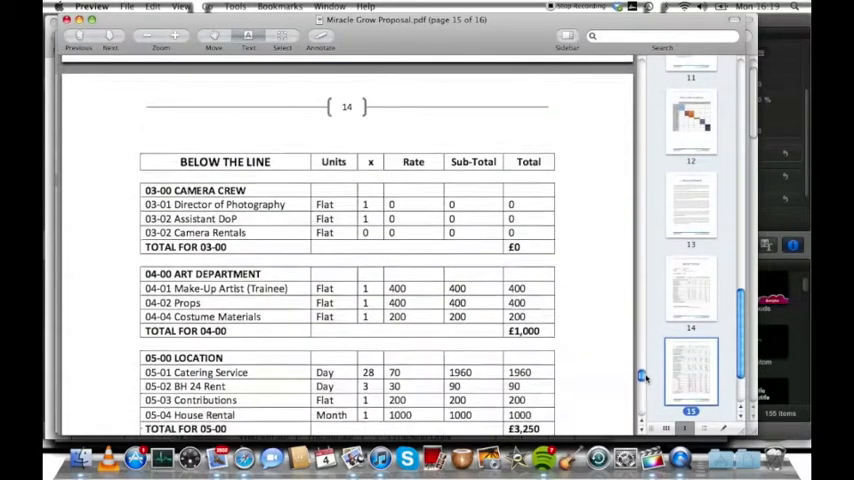
scroll("down", 3)
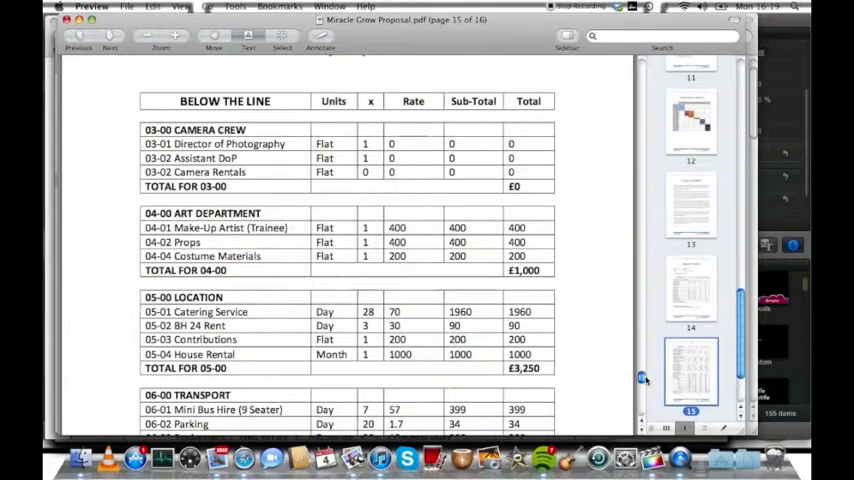
scroll("down", 3)
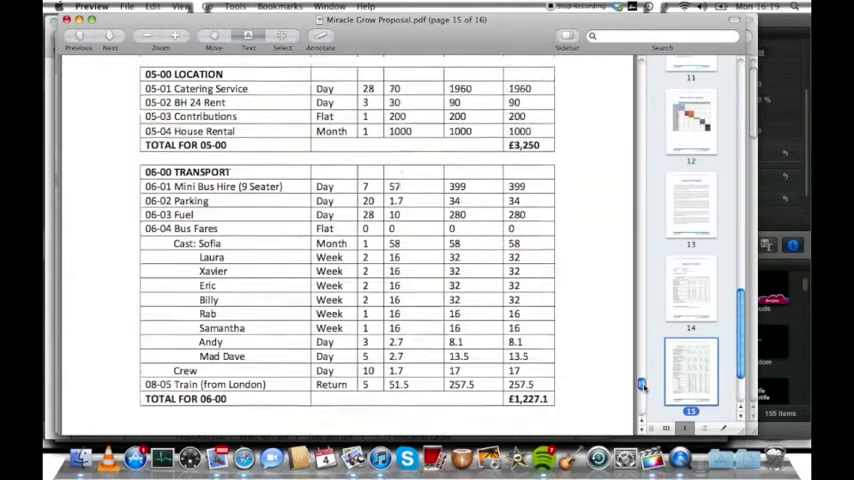
scroll("down", 3)
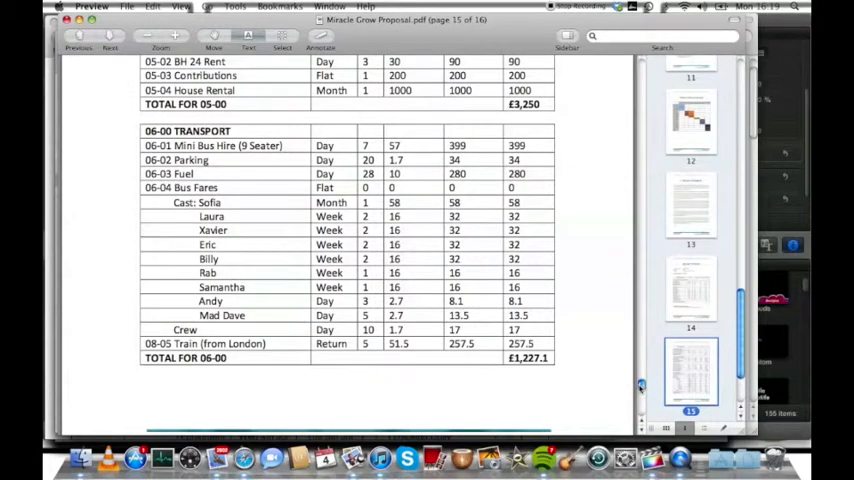
Scroll back over the budget rows and down again to the transport costs
scroll("up", 3)
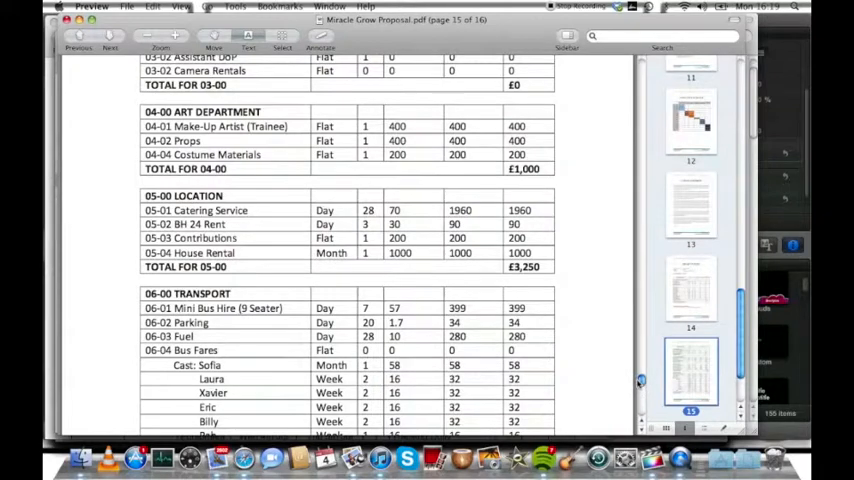
scroll("up", 3)
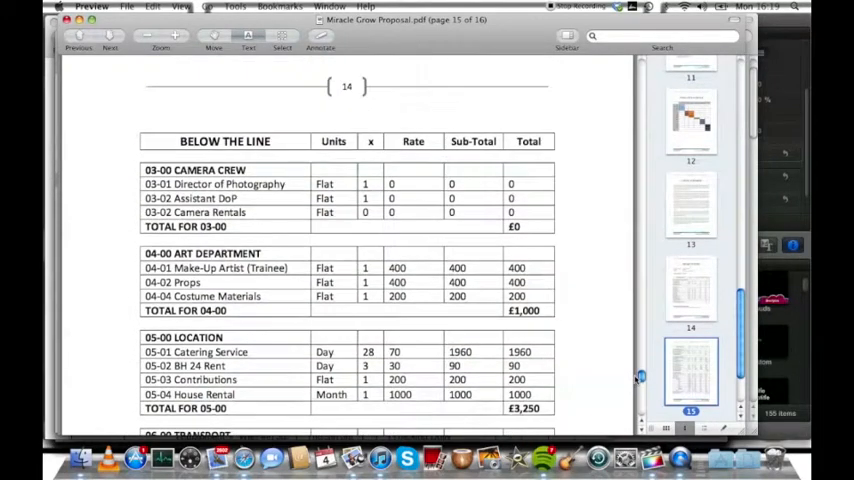
scroll("down", 3)
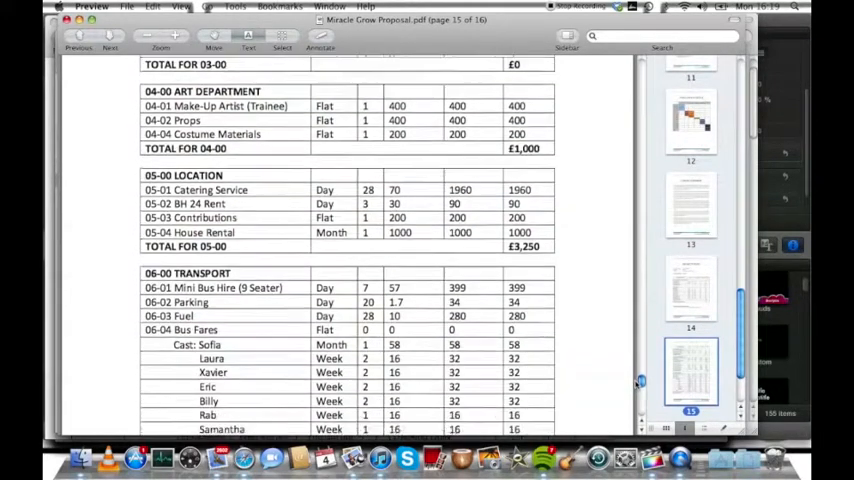
scroll("down", 3)
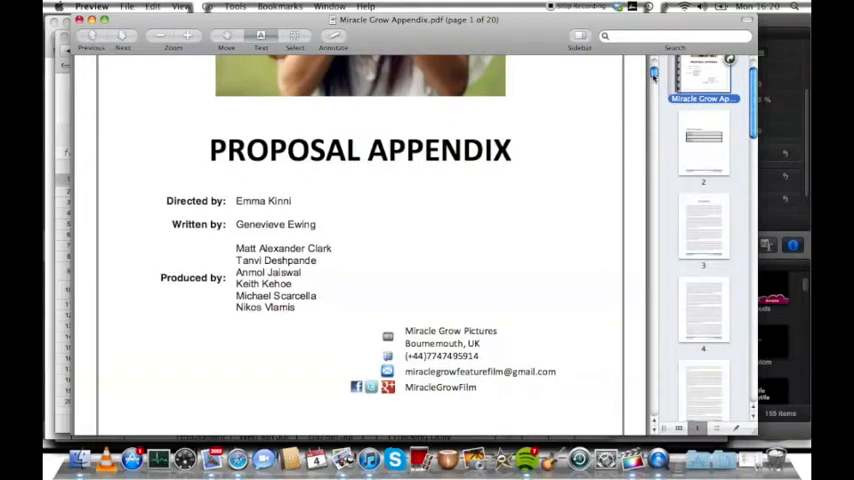
Scroll from the Appendix cover through its Table of Contents to the Treatment on page 3
scroll("up", 3)
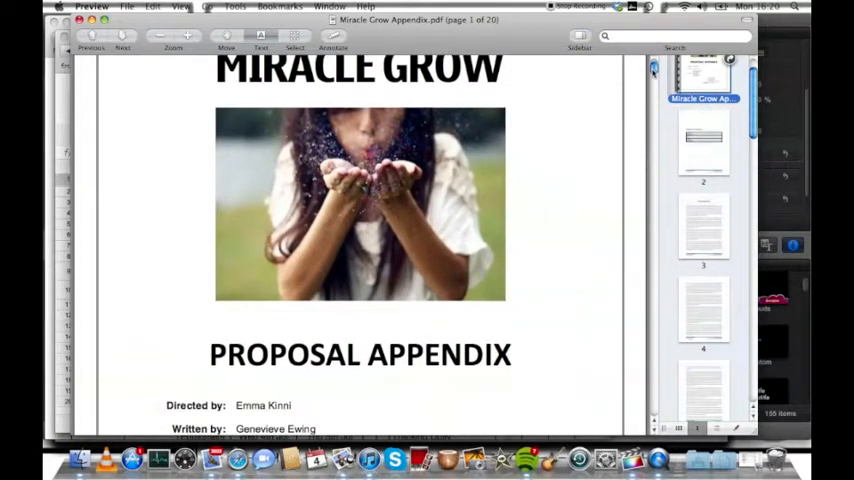
scroll("down", 3)
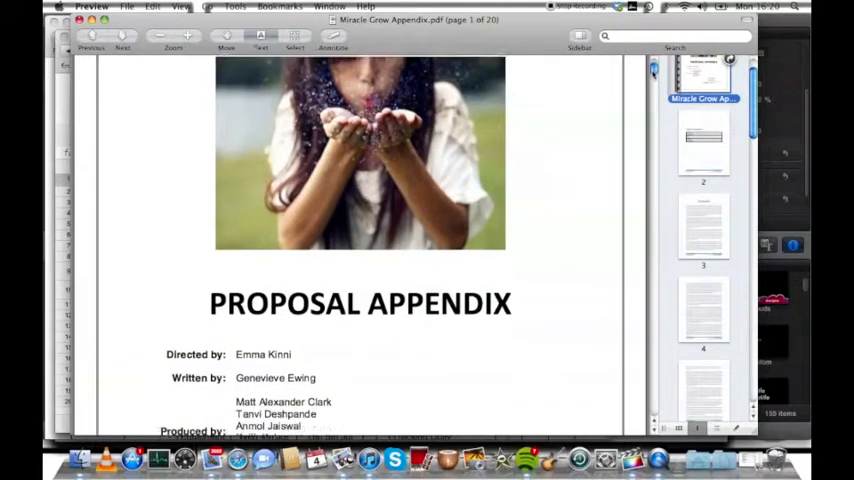
scroll("down", 3)
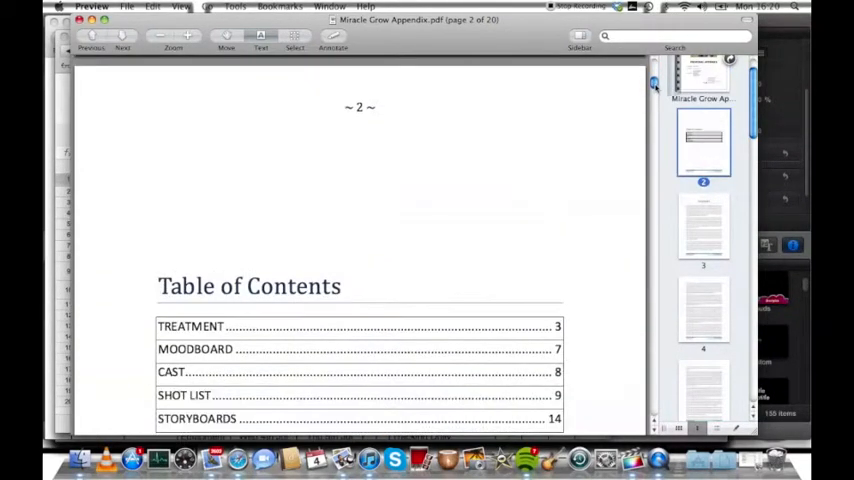
scroll("down", 3)
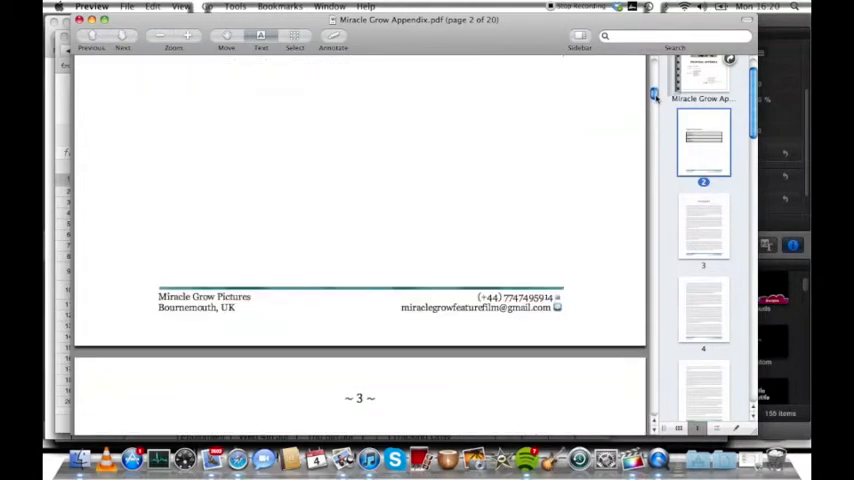
scroll("down", 3)
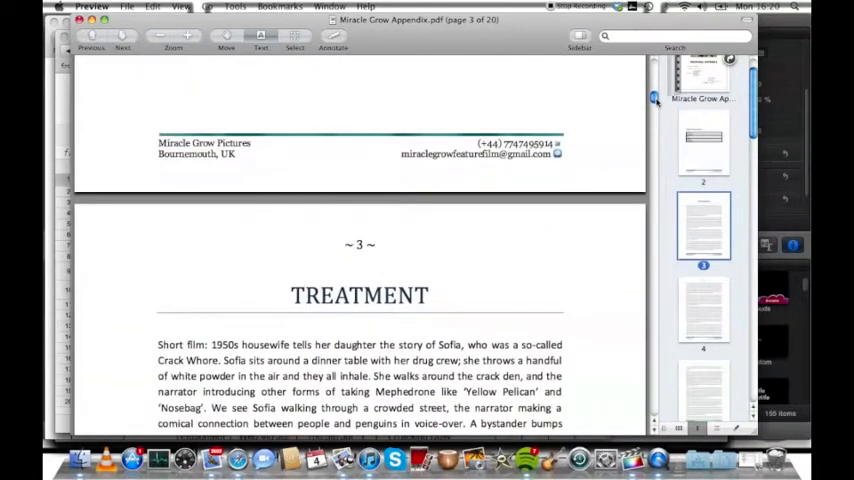
scroll("down", 3)
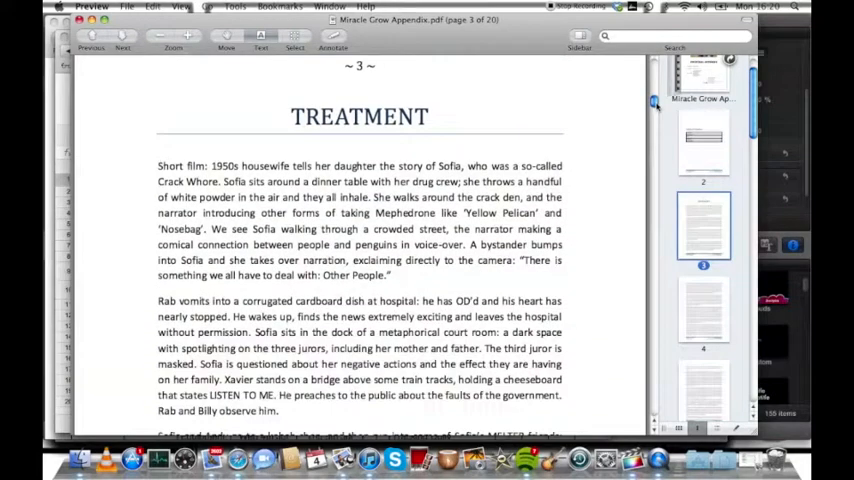
scroll("down", 3)
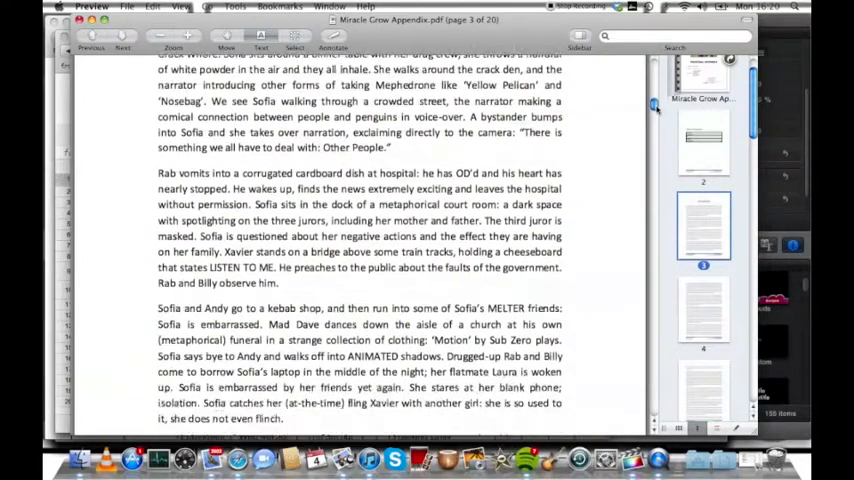
scroll("down", 3)
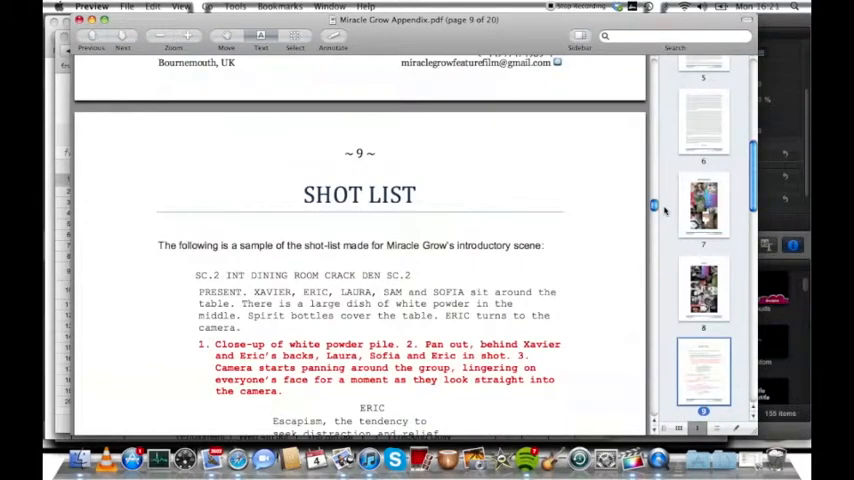
Scroll down page 9's shot list to view shots 4 to 7 of the dining room scene
scroll("down", 3)
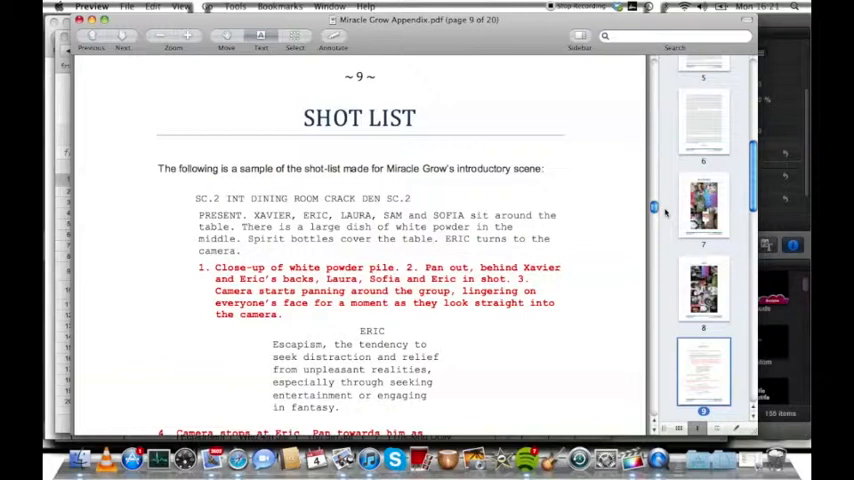
scroll("down", 3)
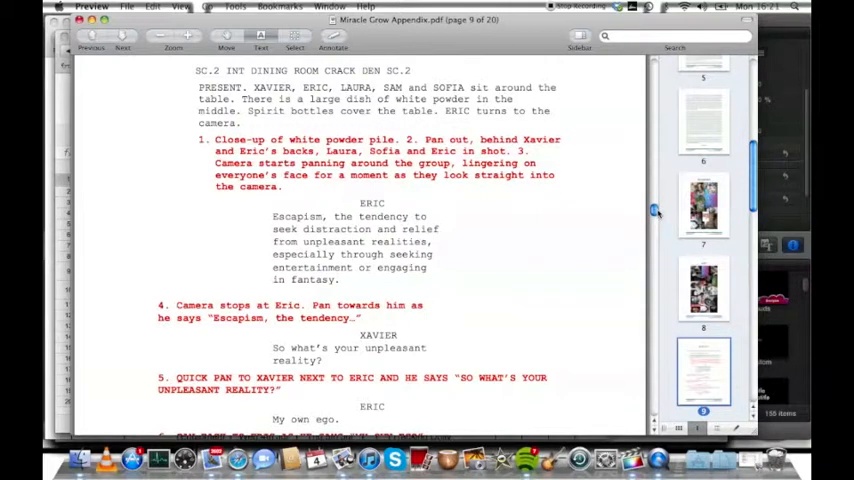
scroll("down", 3)
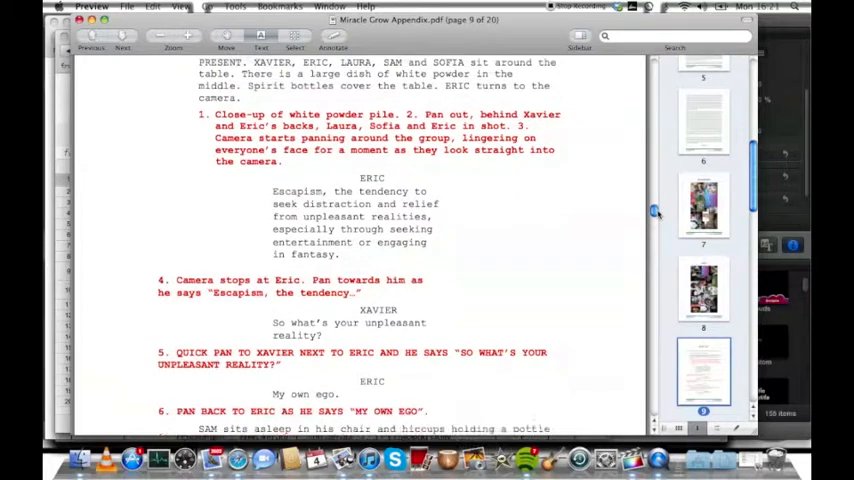
scroll("down", 3)
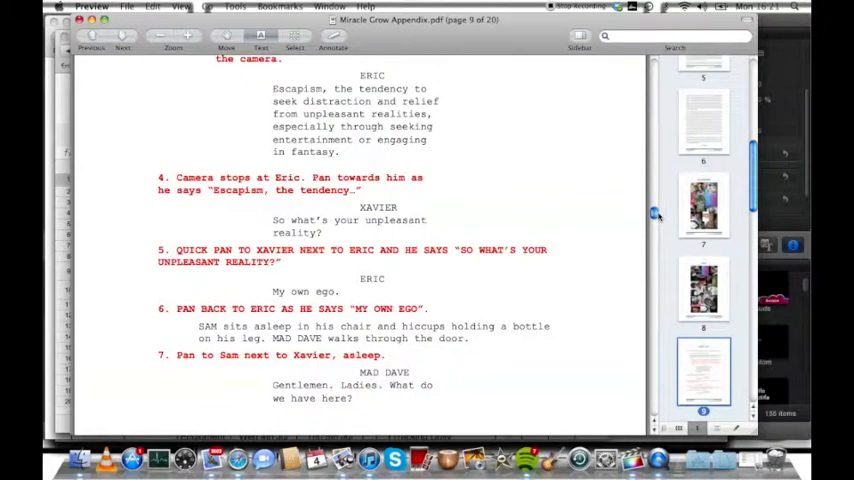
scroll("up", 3)
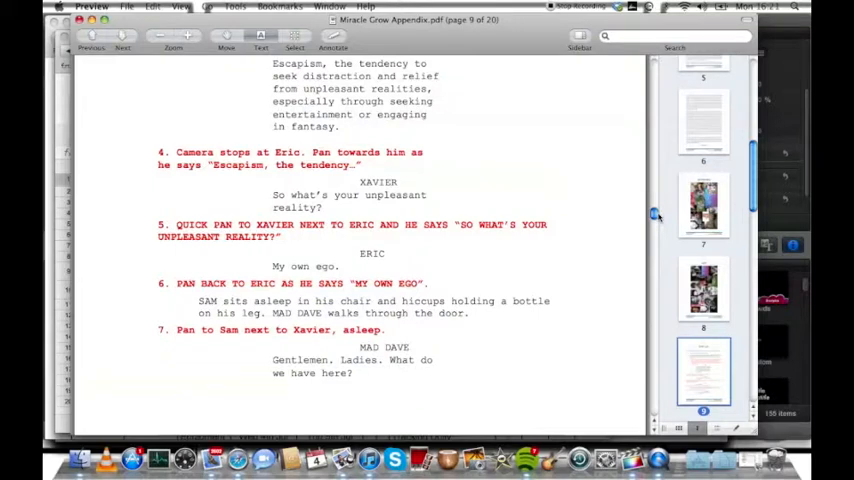
scroll("down", 3)
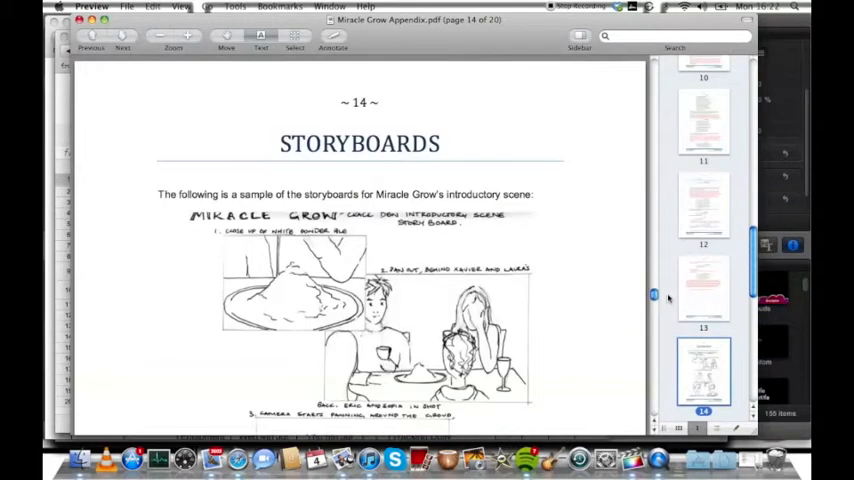
Scroll through the introductory scene storyboards from page 14 onward
scroll("down", 3)
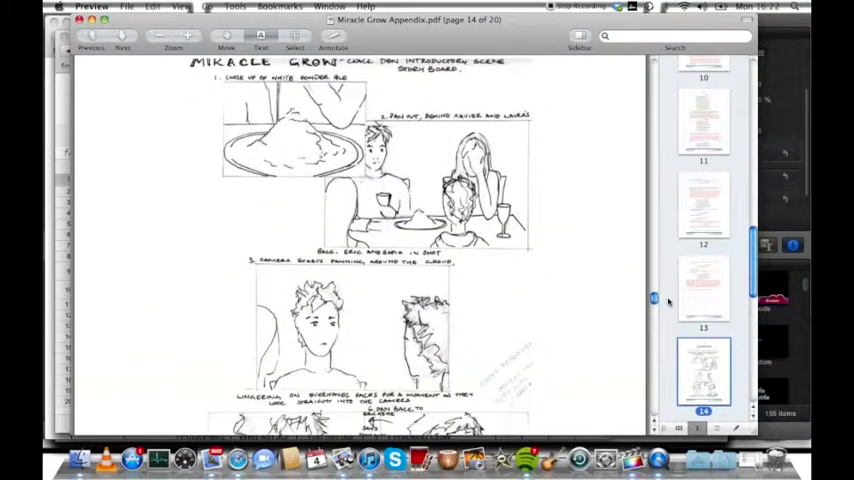
scroll("down", 3)
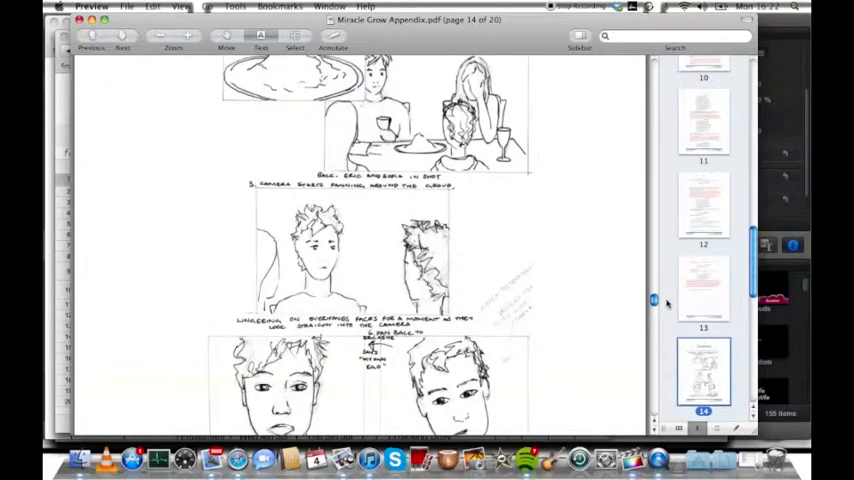
scroll("down", 3)
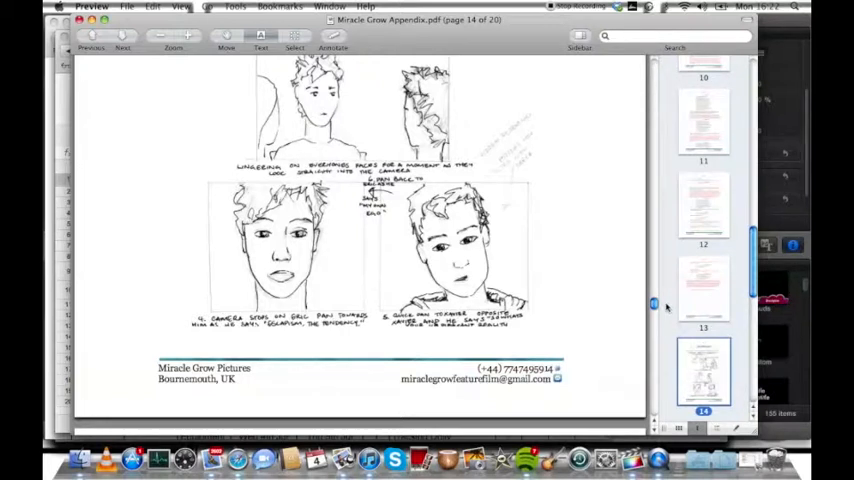
scroll("down", 3)
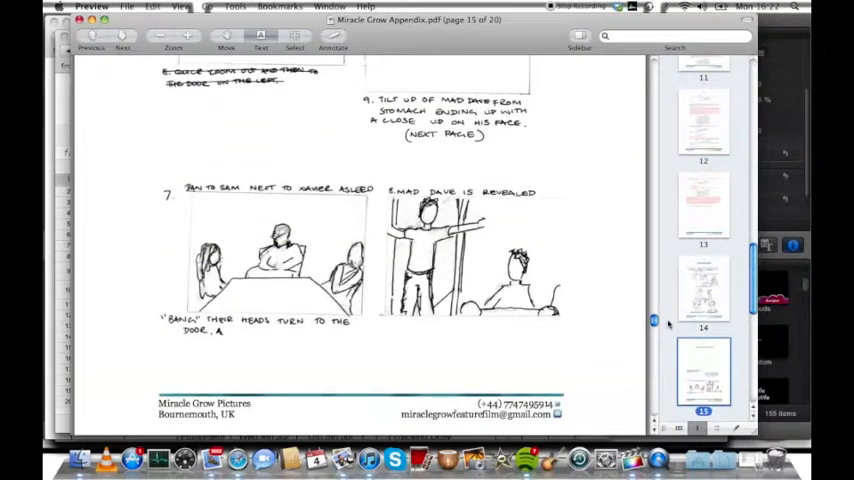
scroll("down", 3)
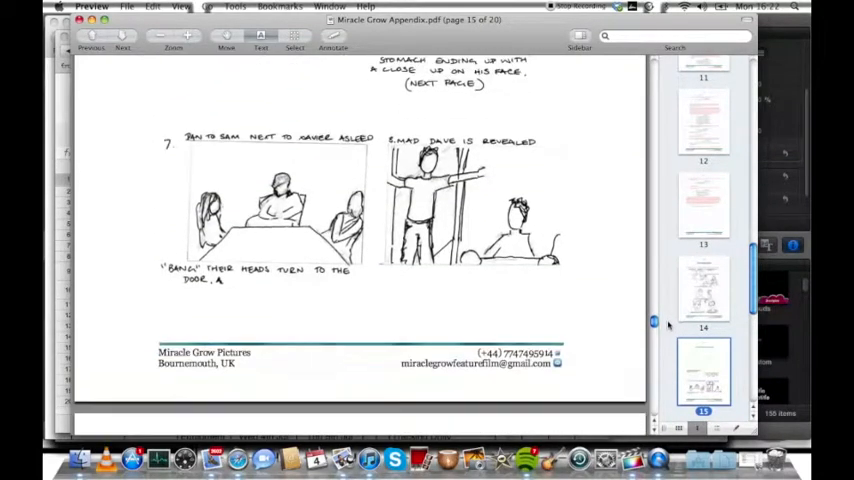
scroll("down", 3)
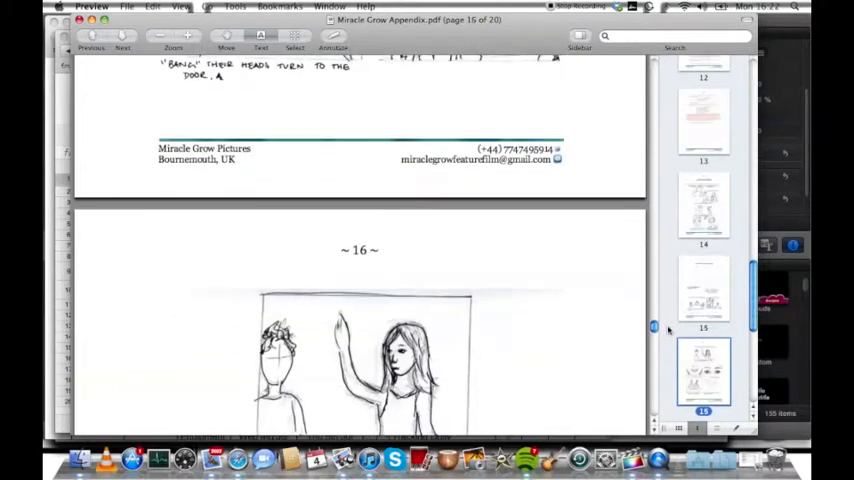
scroll("down", 3)
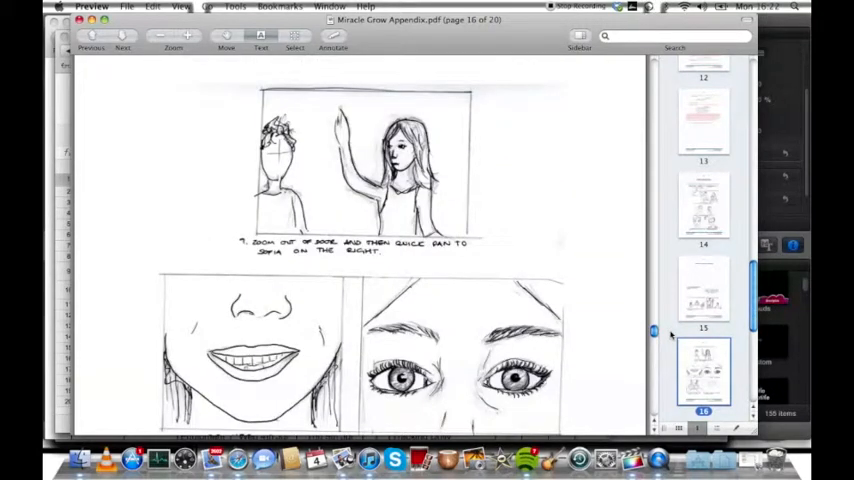
scroll("down", 3)
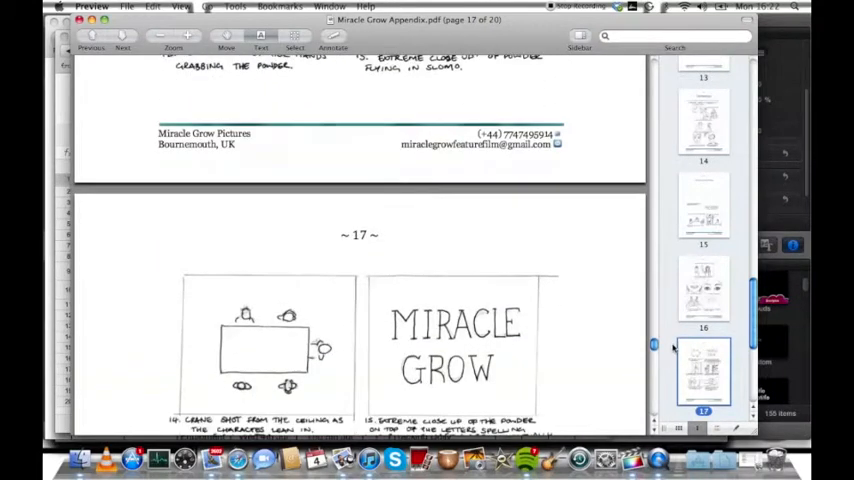
scroll("down", 3)
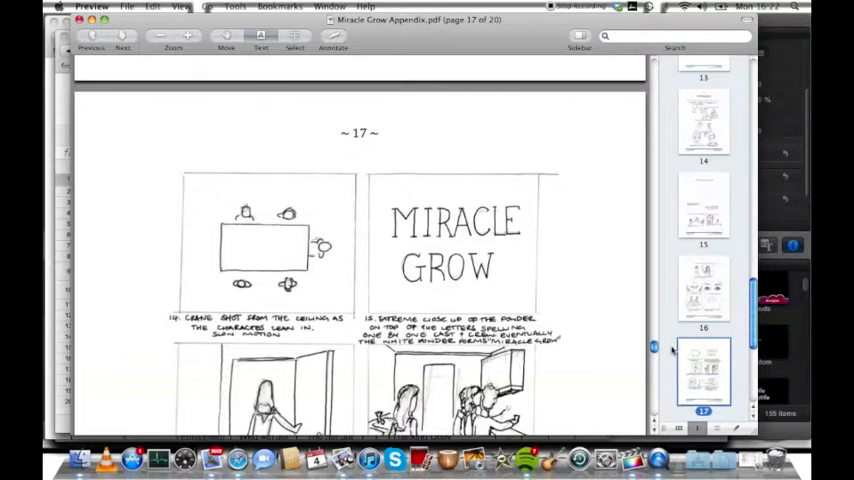
mouse_move(380, 236)
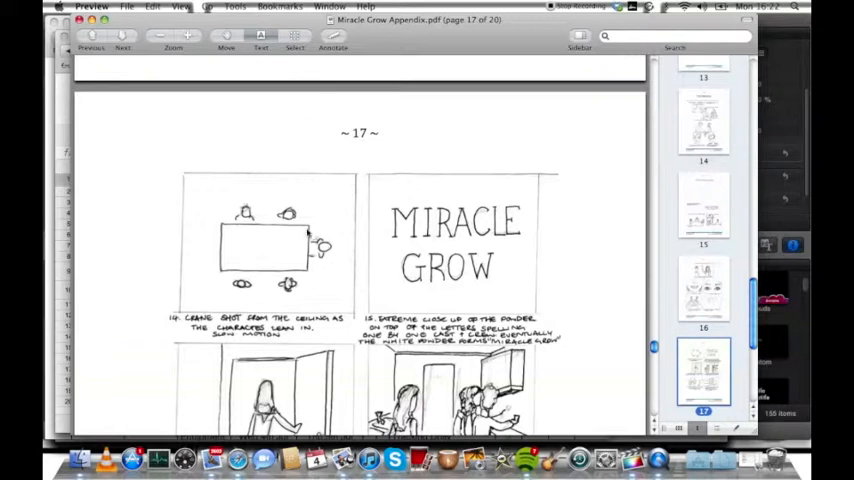
mouse_move(296, 192)
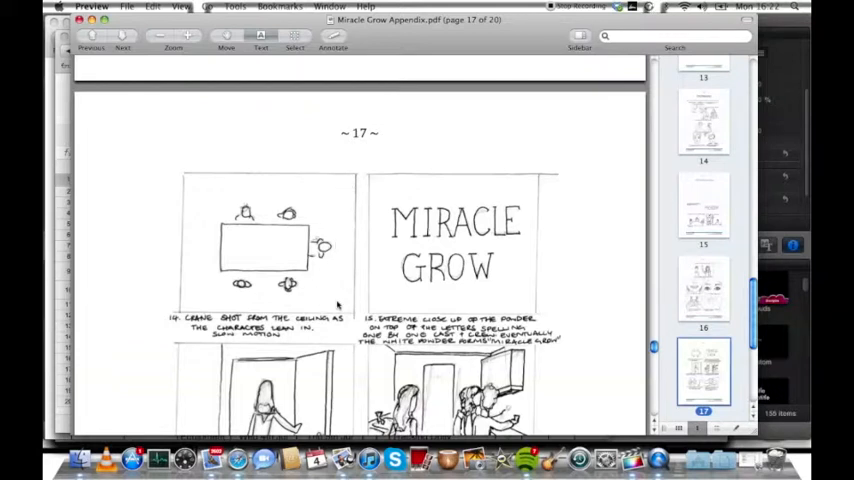
mouse_move(196, 256)
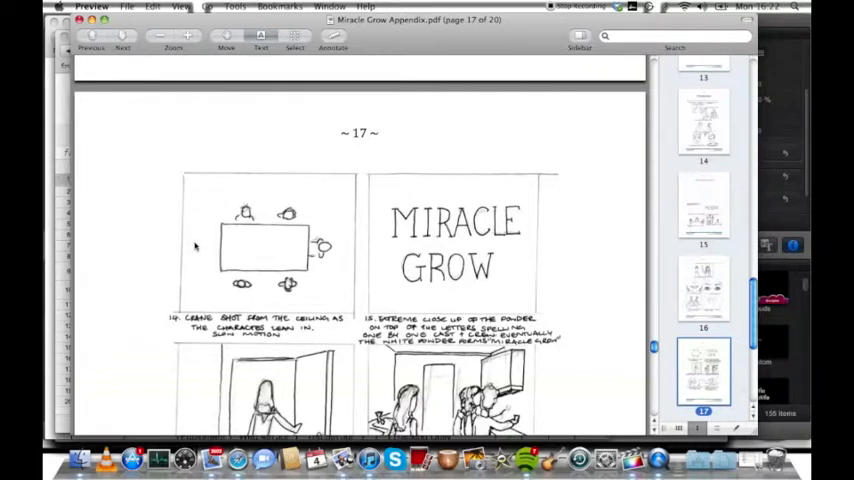
mouse_move(330, 246)
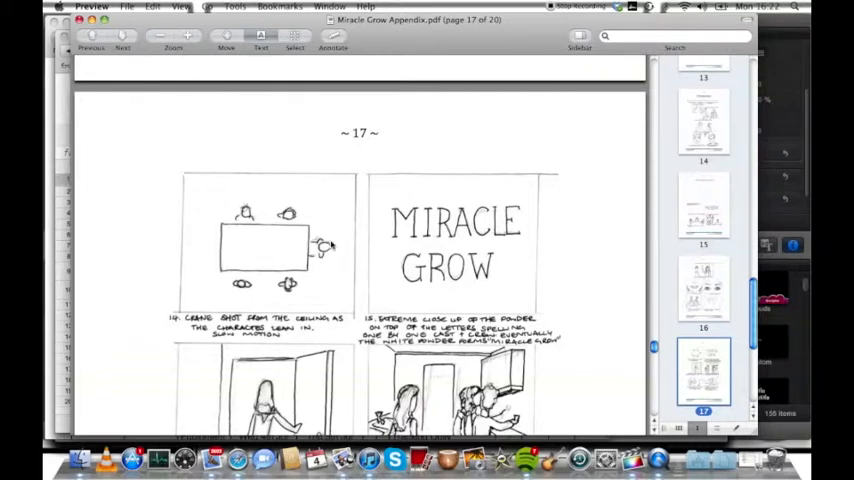
Continue scrolling the storyboards down to the start of page 19
scroll("down", 3)
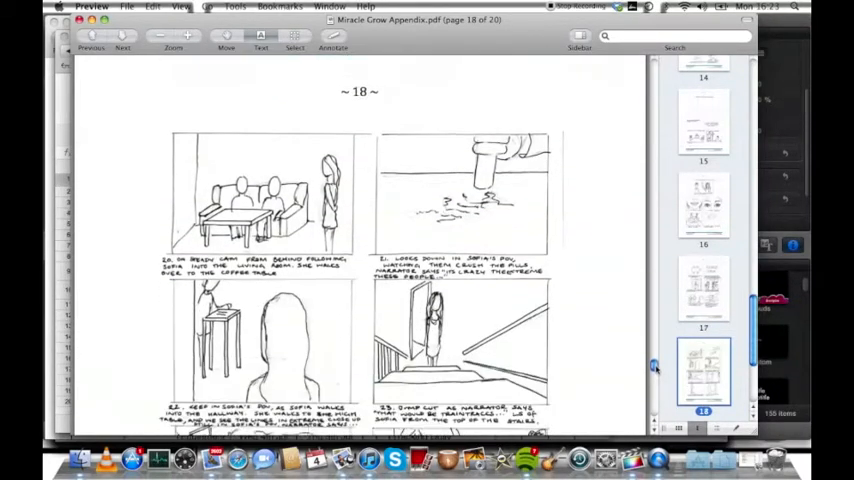
scroll("down", 3)
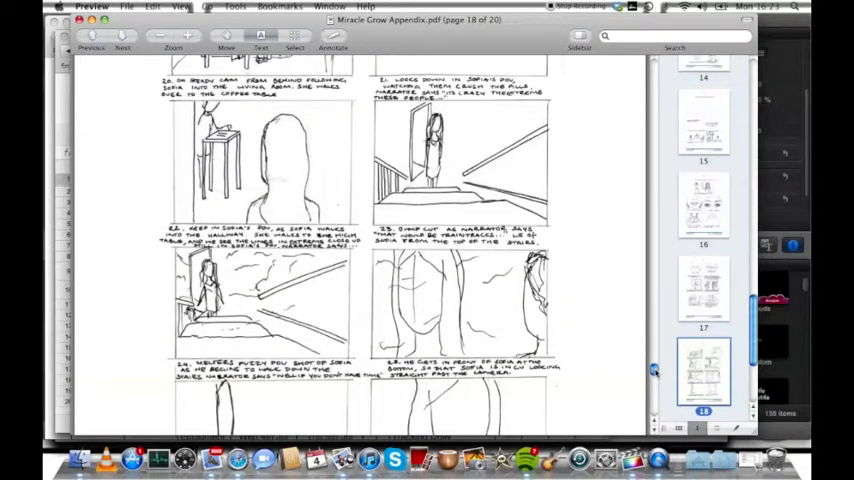
scroll("down", 3)
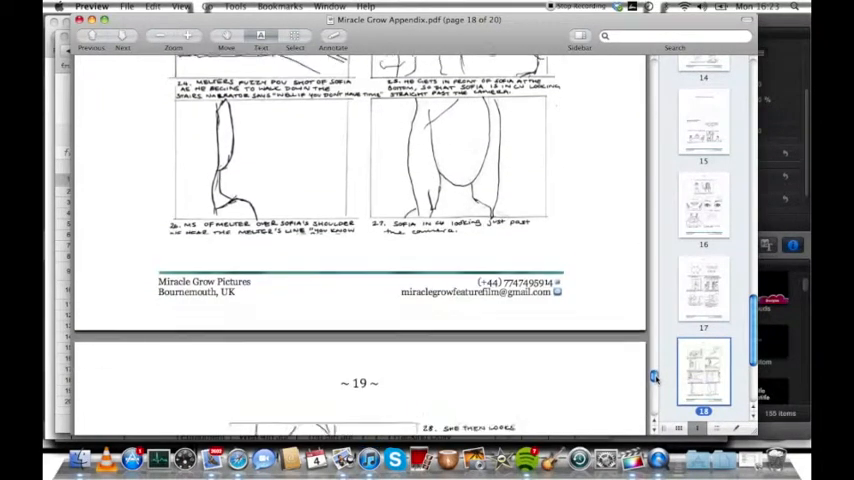
scroll("down", 3)
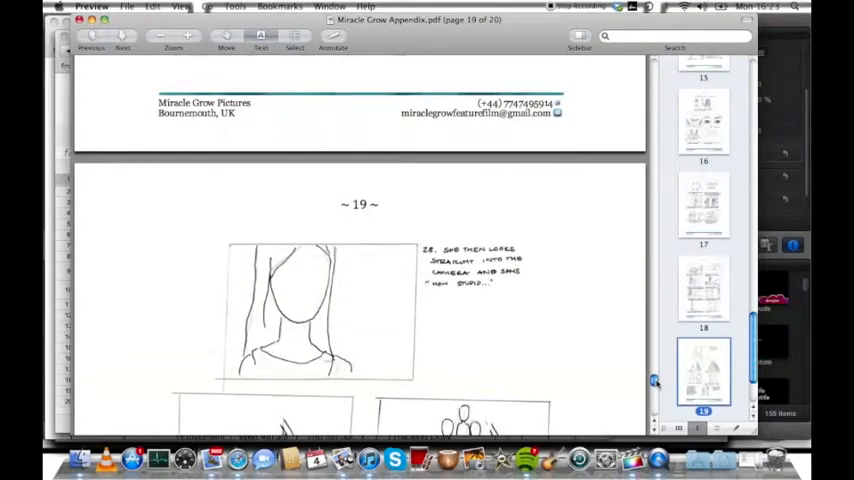
scroll("down", 3)
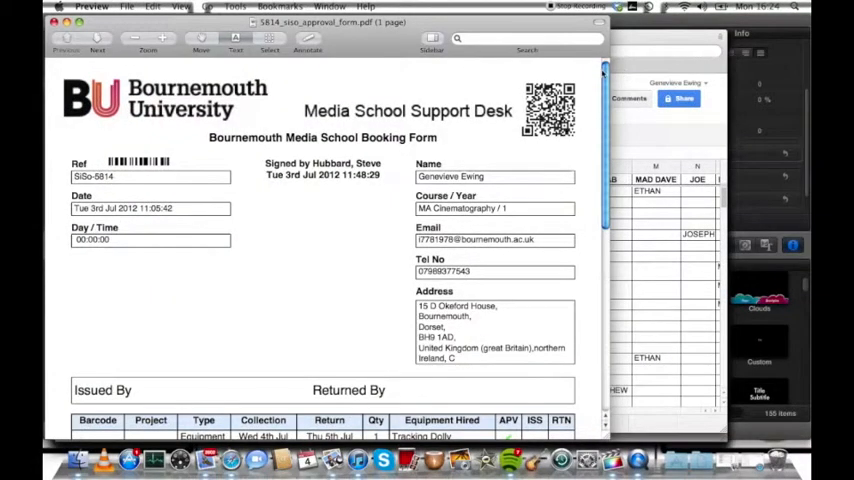
scroll("down", 3)
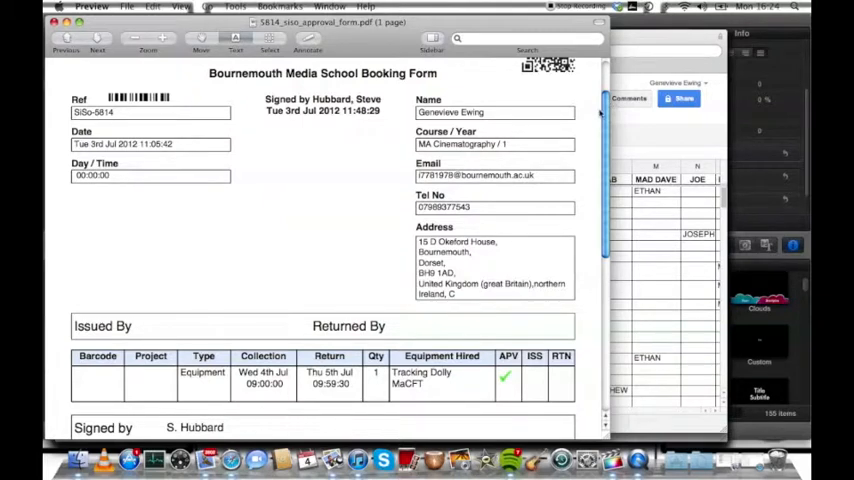
scroll("down", 3)
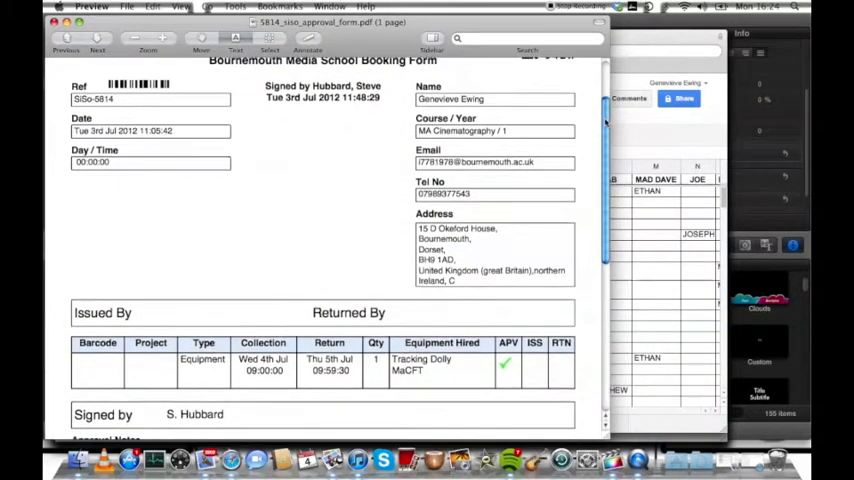
scroll("down", 3)
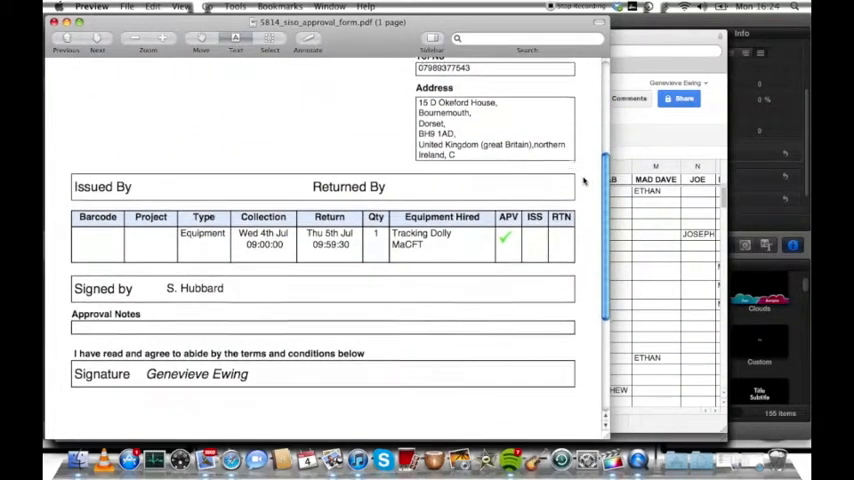
scroll("up", 3)
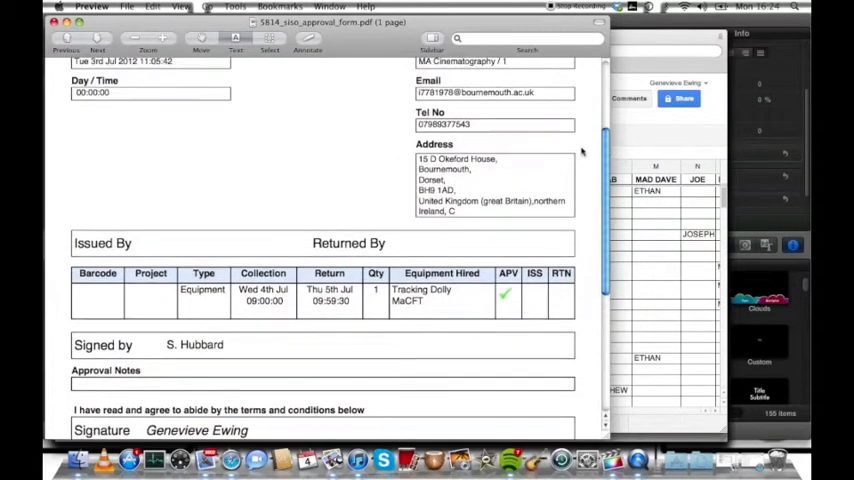
scroll("up", 3)
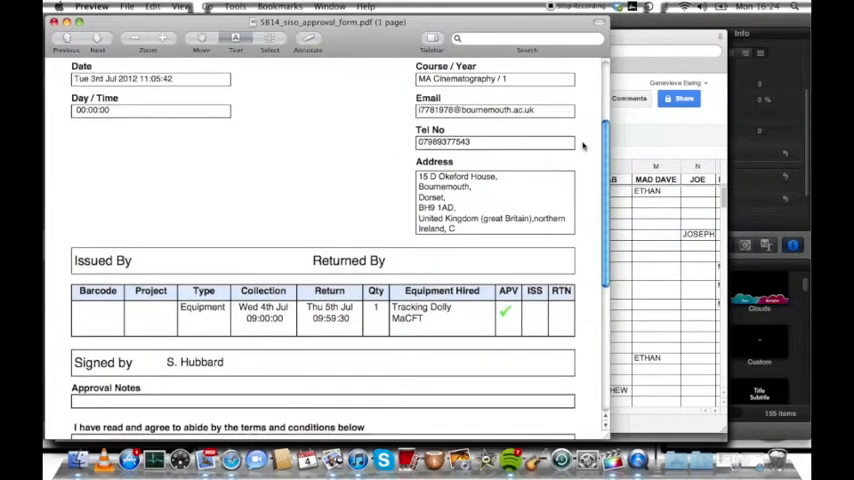
scroll("down", 3)
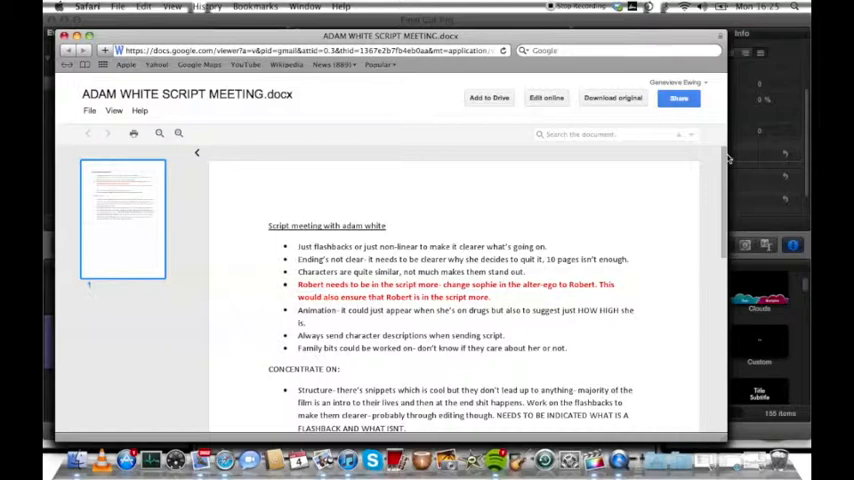
scroll("down", 3)
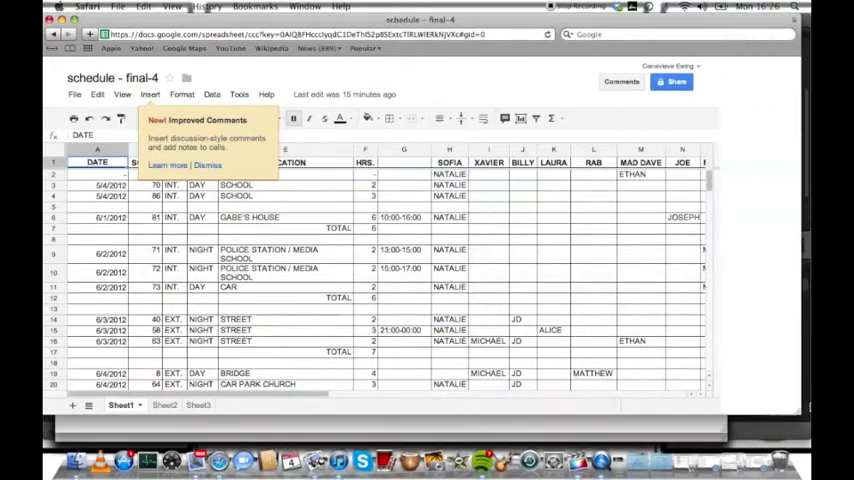
Scroll across the schedule - final-4 sheet and dismiss the New Improved Comments popup
scroll("right", 3)
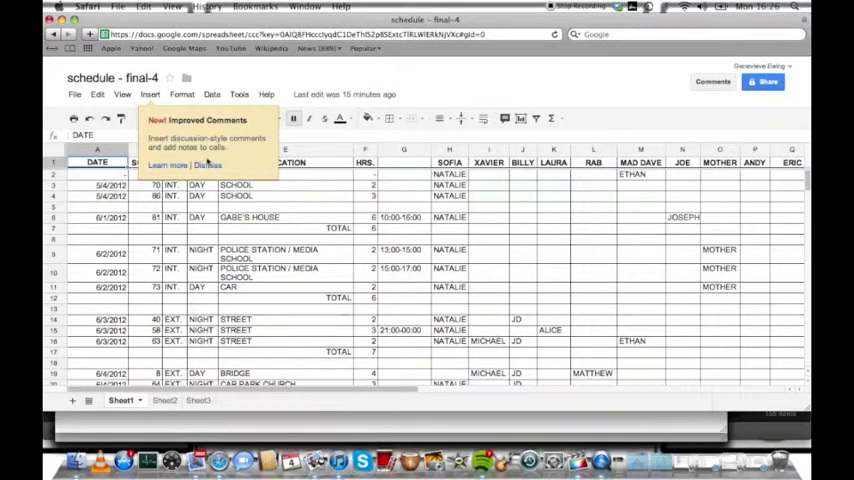
left_click(208, 164)
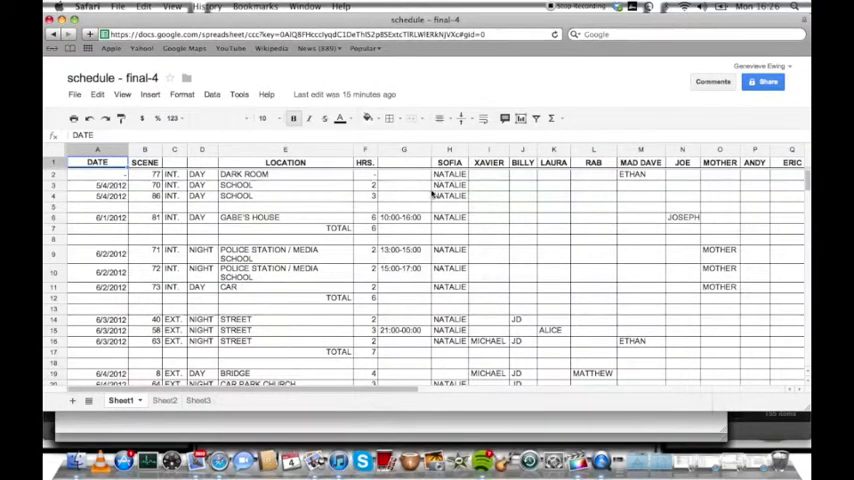
mouse_move(622, 190)
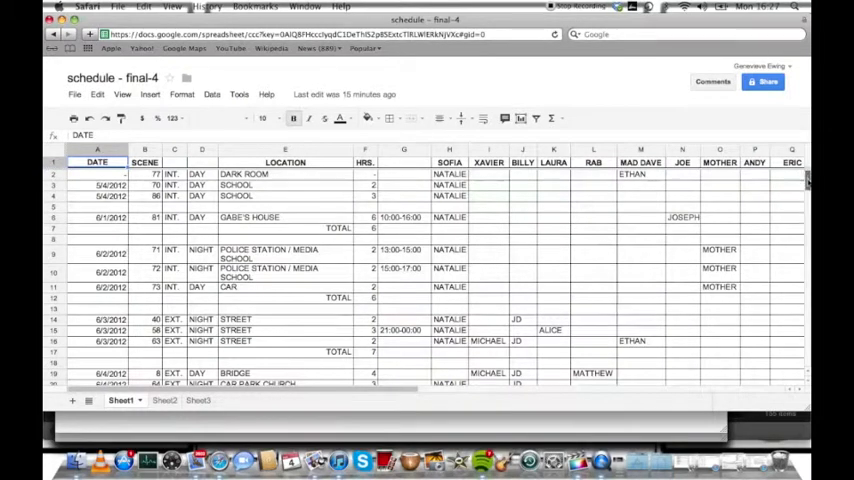
Scroll down the shooting schedule rows through the later scene dates
scroll("down", 3)
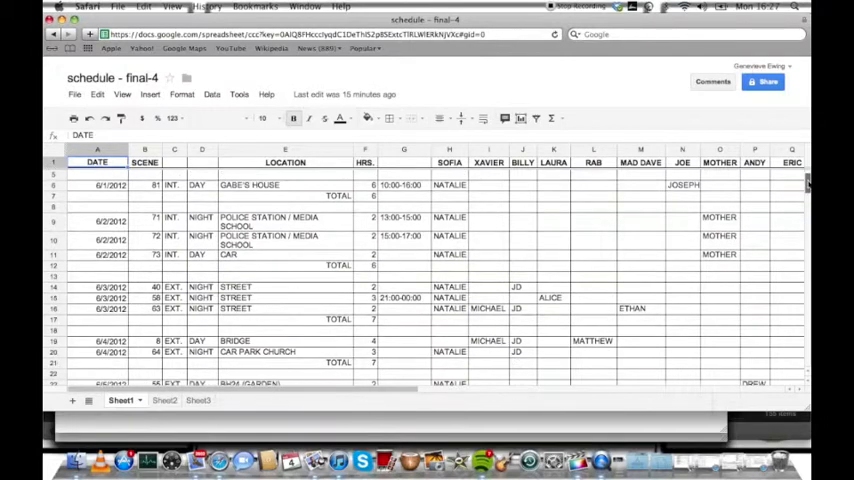
scroll("down", 3)
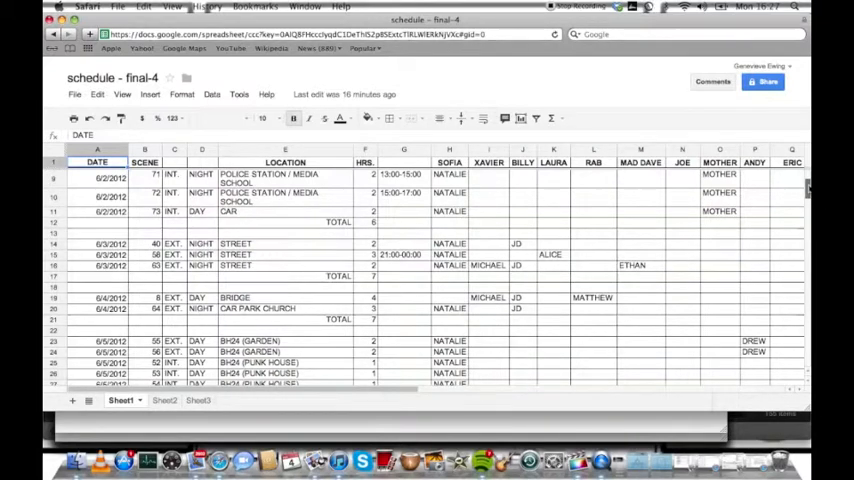
scroll("down", 3)
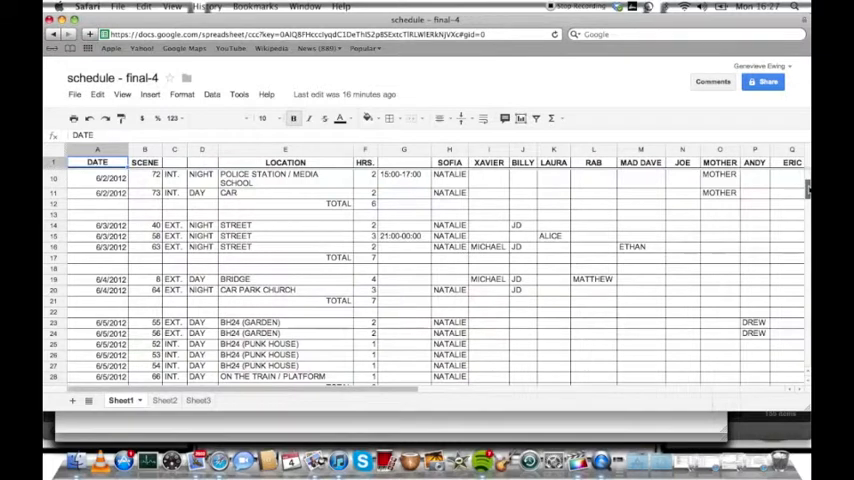
scroll("down", 3)
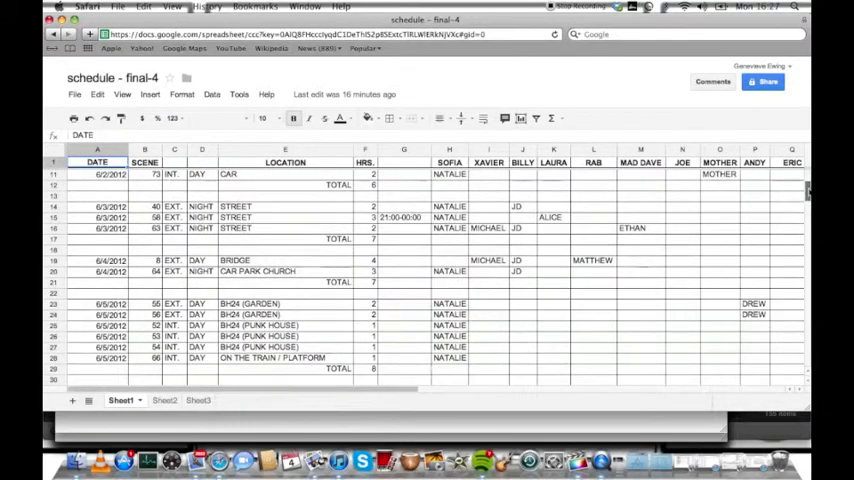
scroll("down", 3)
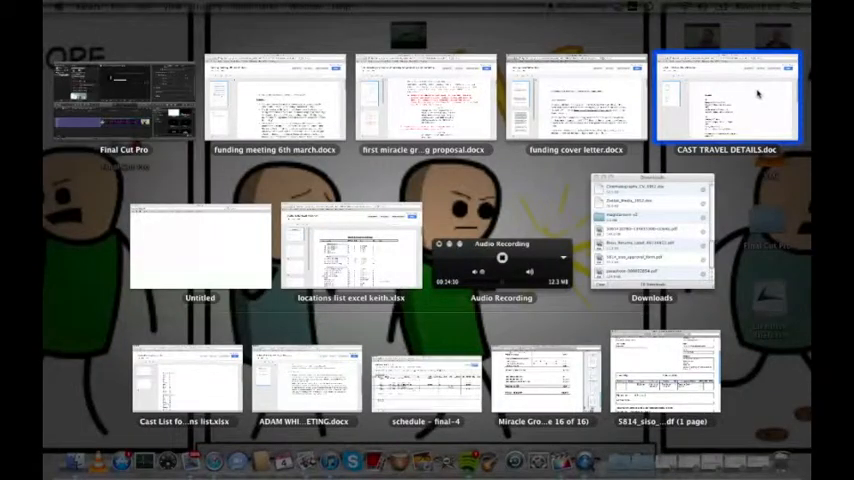
Bring up CAST TRAVEL DETAILS.doc and read through the train times, dates and paid totals
left_click(728, 96)
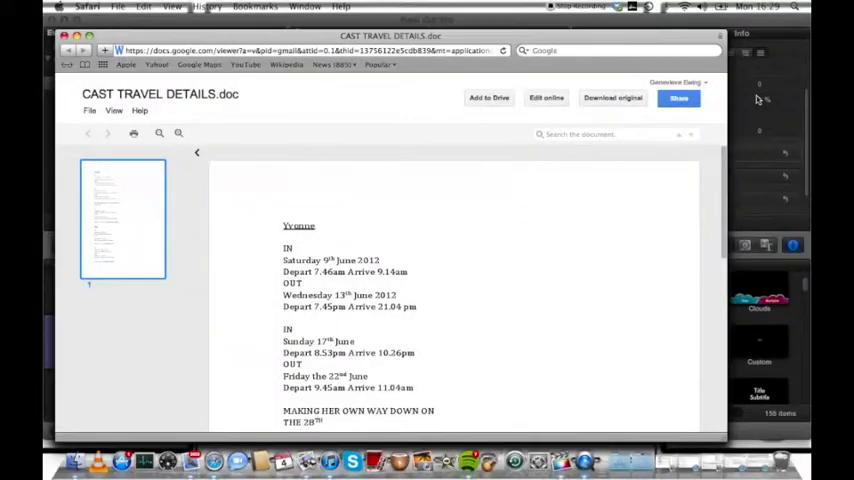
mouse_move(730, 176)
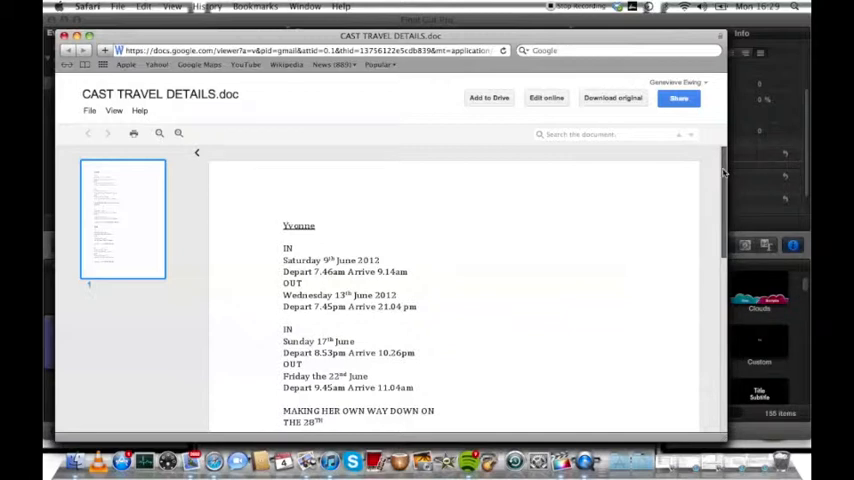
scroll("down", 3)
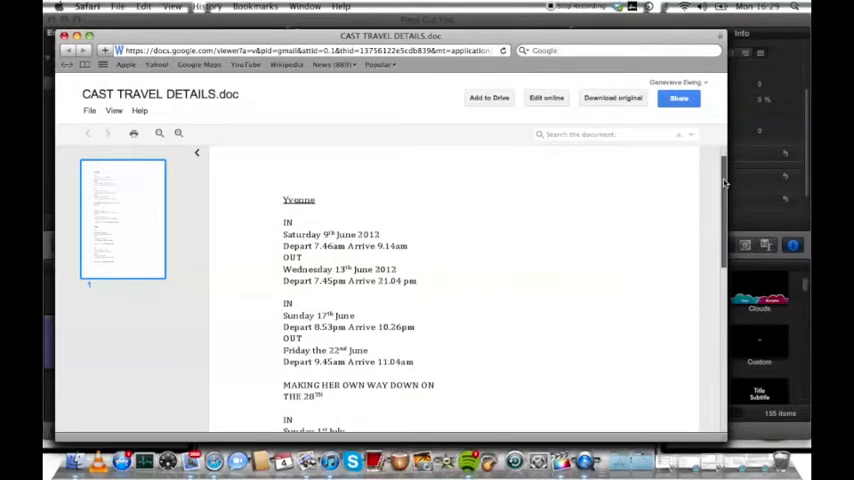
scroll("up", 3)
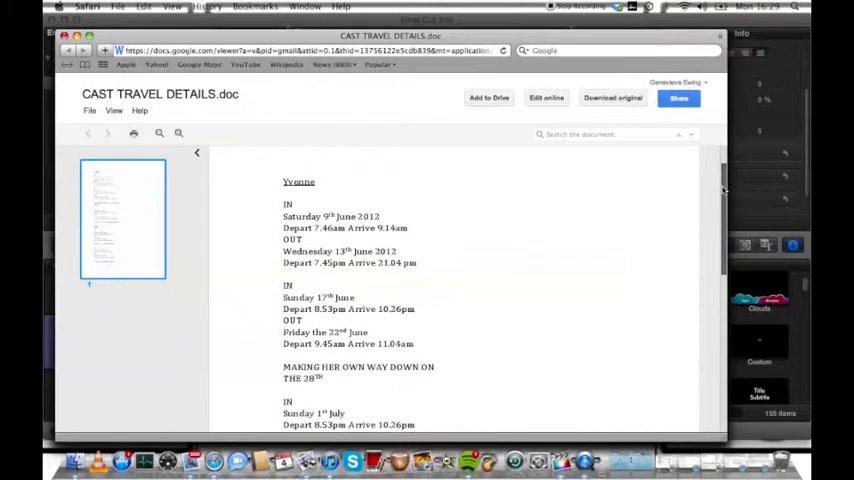
scroll("down", 3)
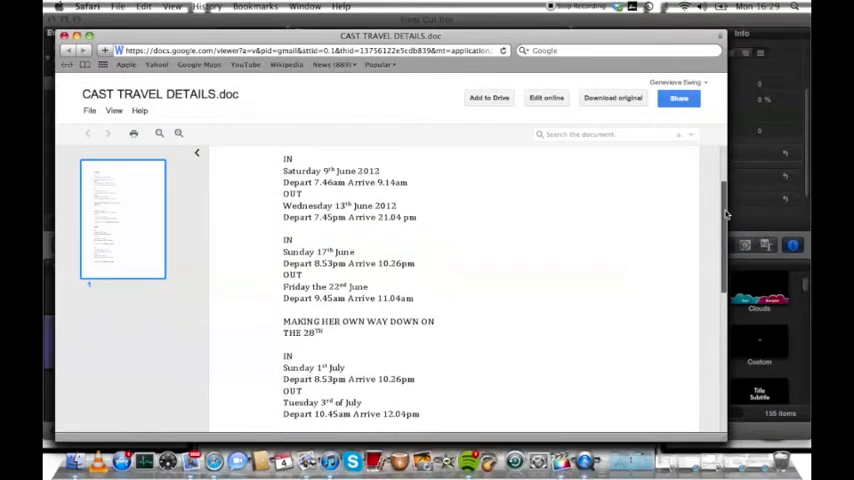
scroll("down", 3)
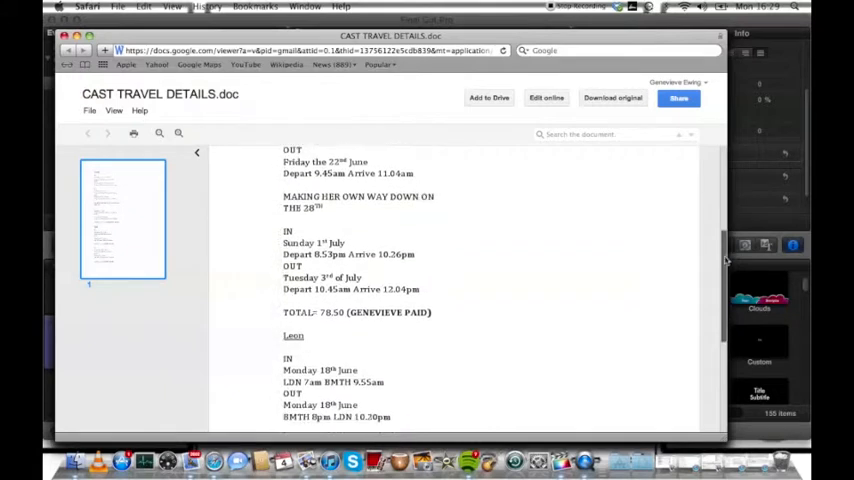
scroll("down", 3)
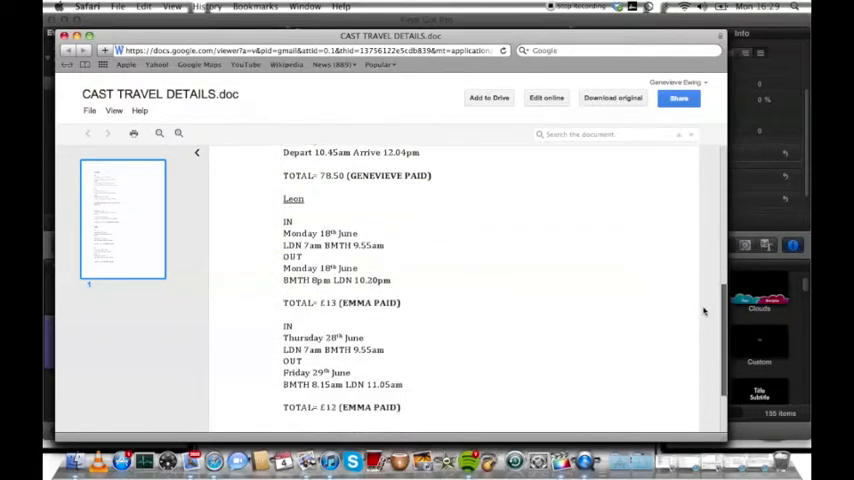
scroll("down", 3)
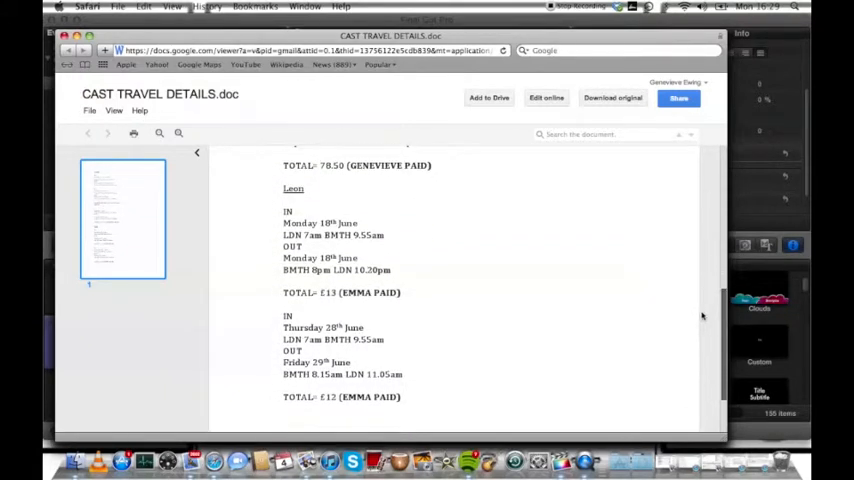
scroll("up", 3)
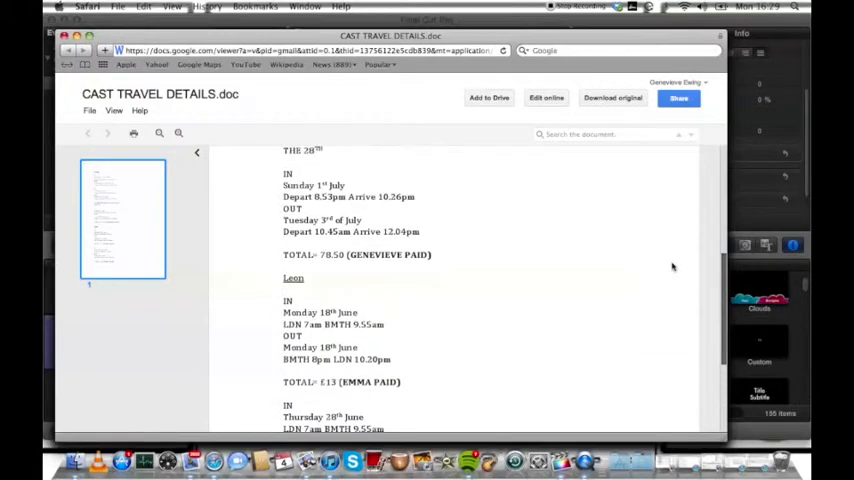
scroll("up", 3)
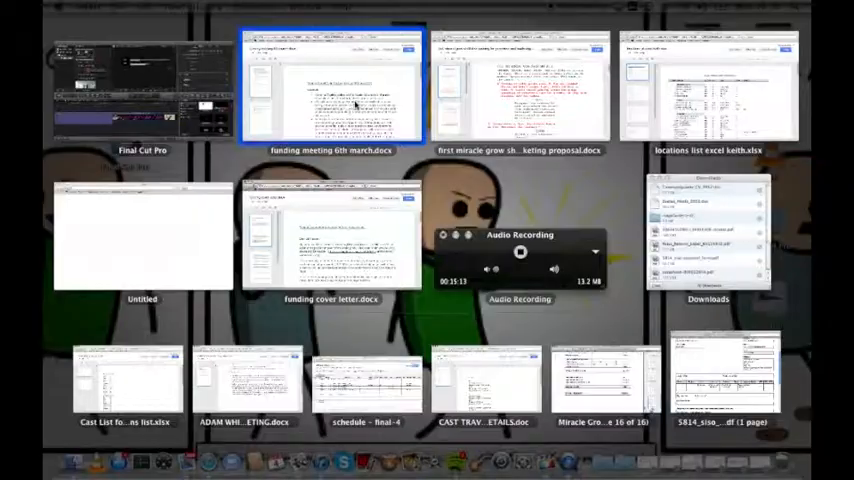
Bring up the funding meeting 6th march notes and read down through the proposal and funding applications
left_click(332, 88)
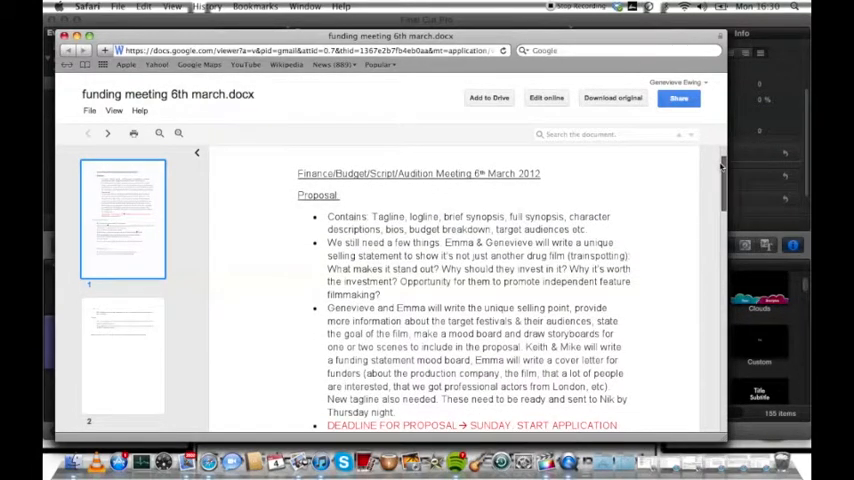
scroll("down", 3)
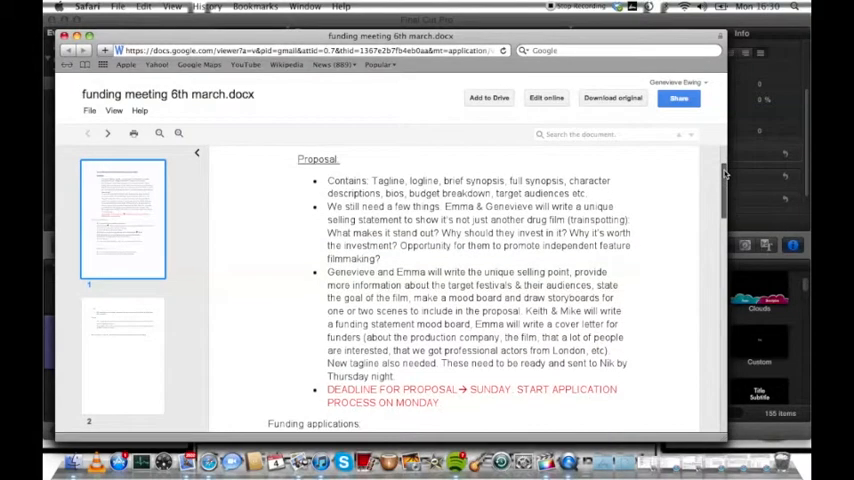
scroll("down", 3)
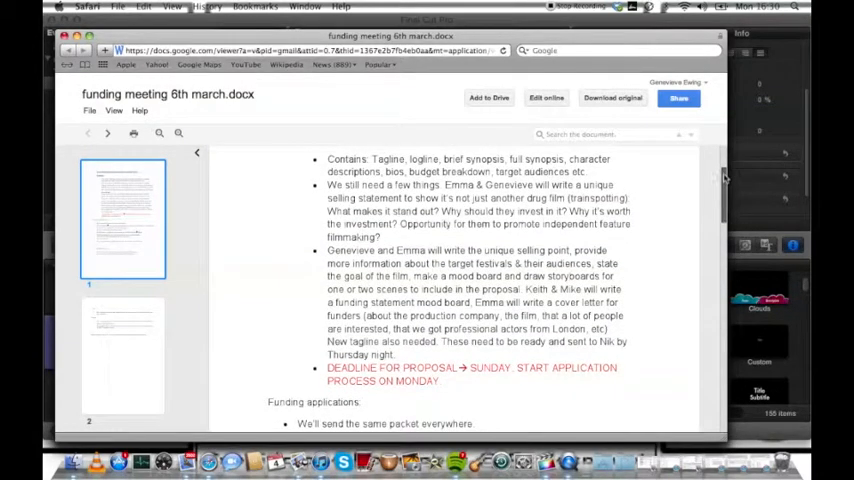
scroll("down", 3)
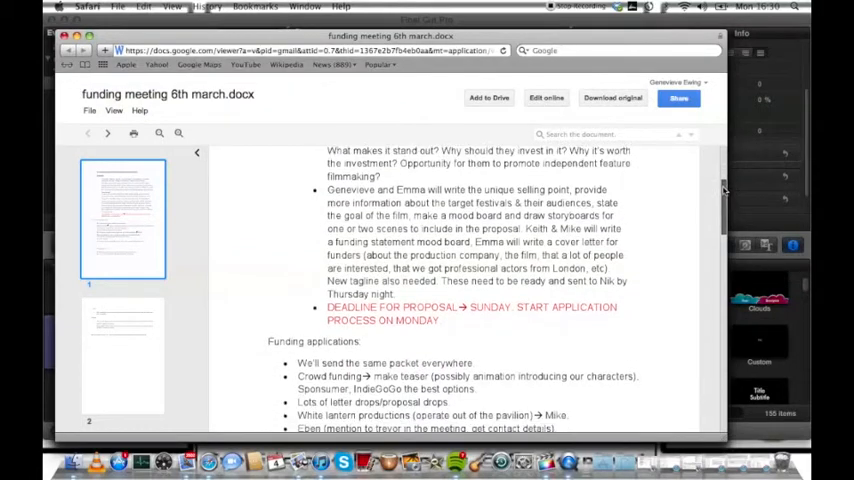
scroll("down", 3)
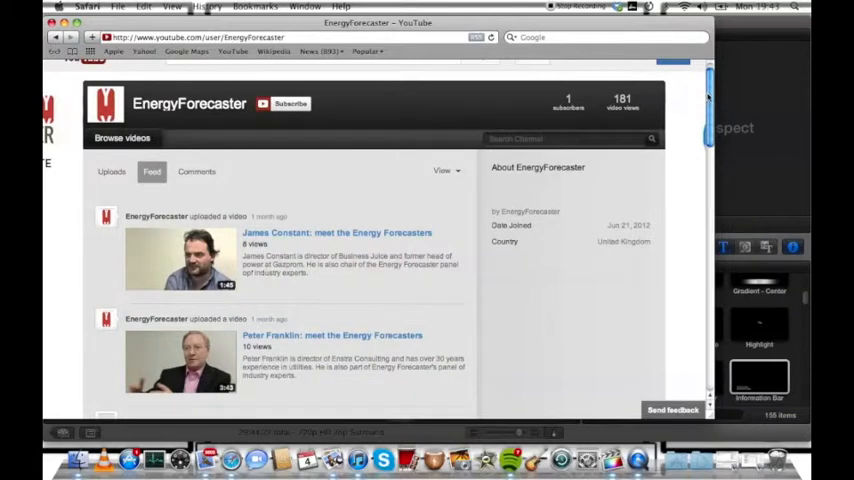
scroll("down", 3)
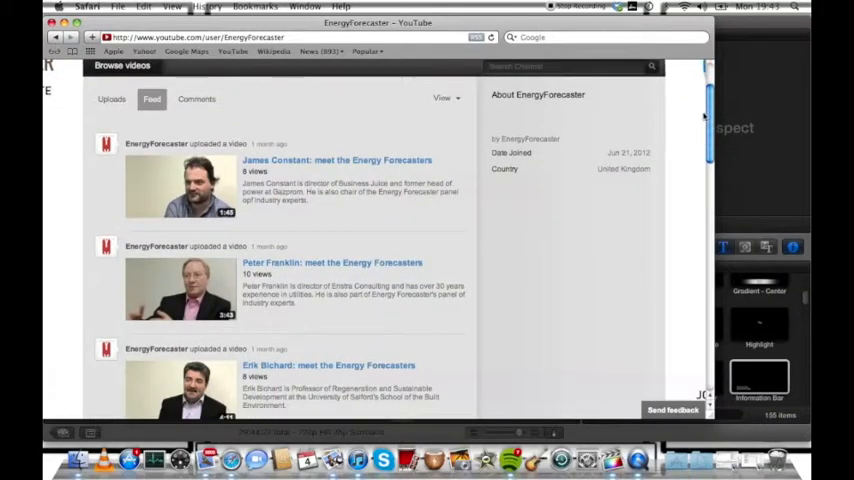
scroll("down", 3)
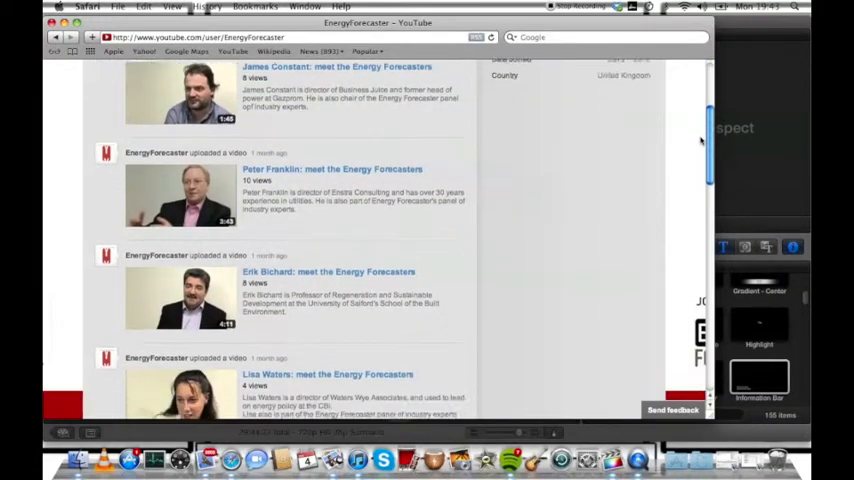
scroll("down", 3)
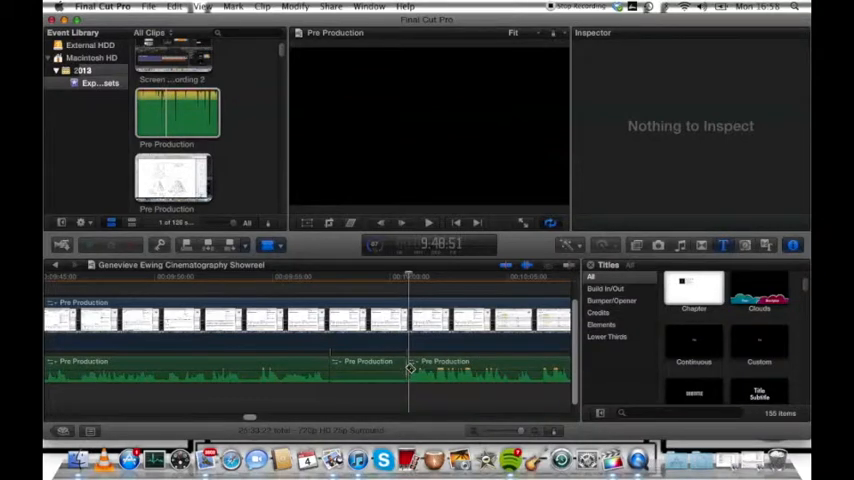
Preview the showreel's pre-production clips, then switch to the National Farmers Union Production project
left_click(368, 368)
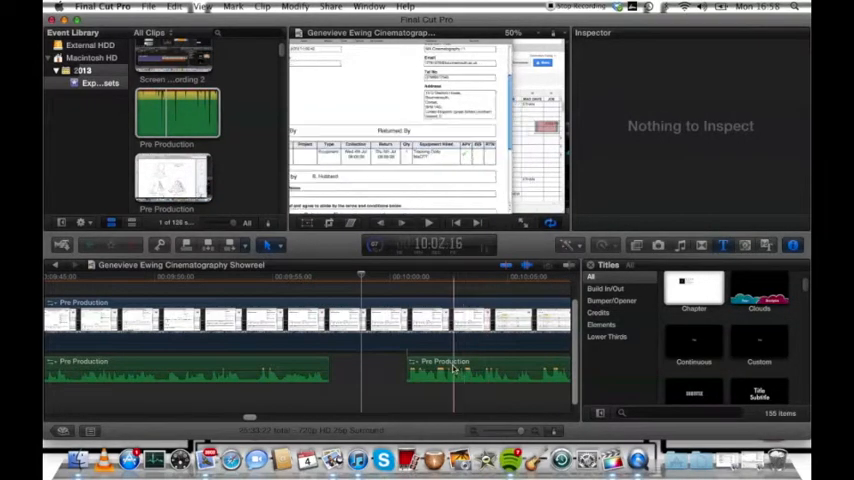
left_click(450, 376)
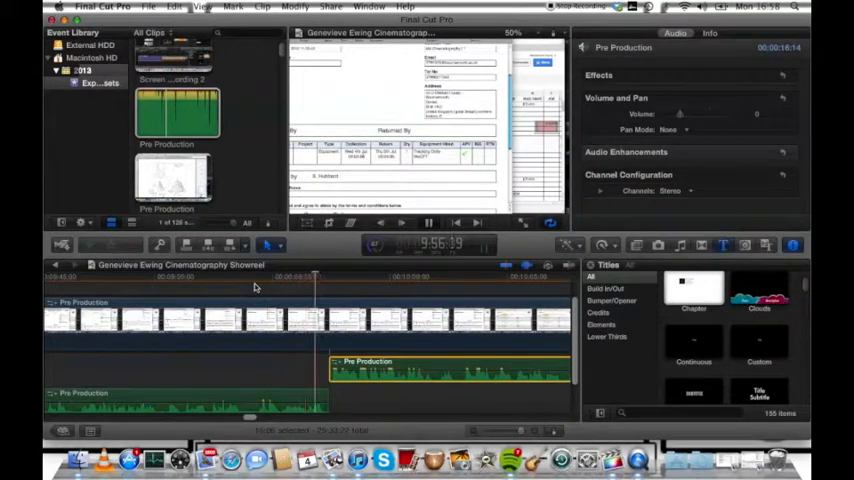
left_click(354, 276)
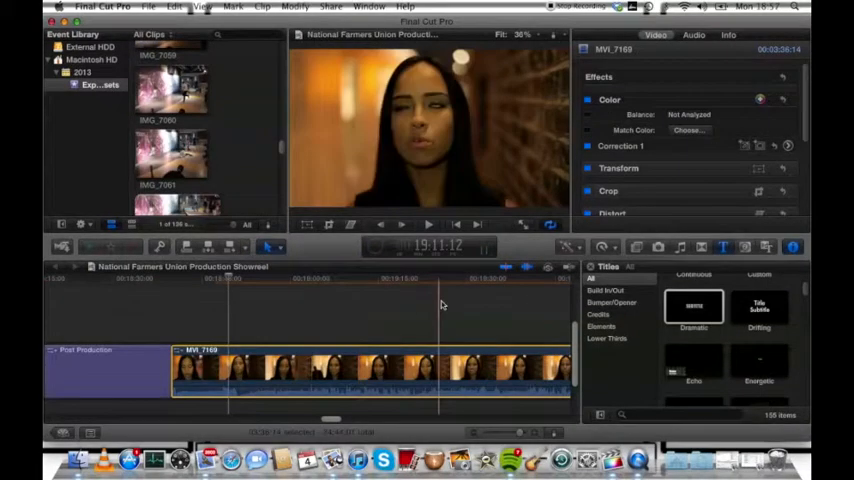
Move later into the woman's interview so the staircase interviewee's clip follows on the timeline
left_click(484, 310)
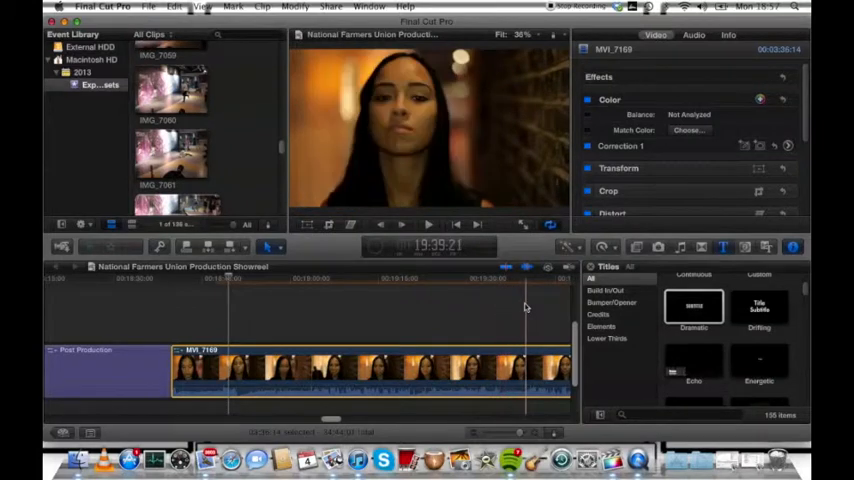
left_click(428, 224)
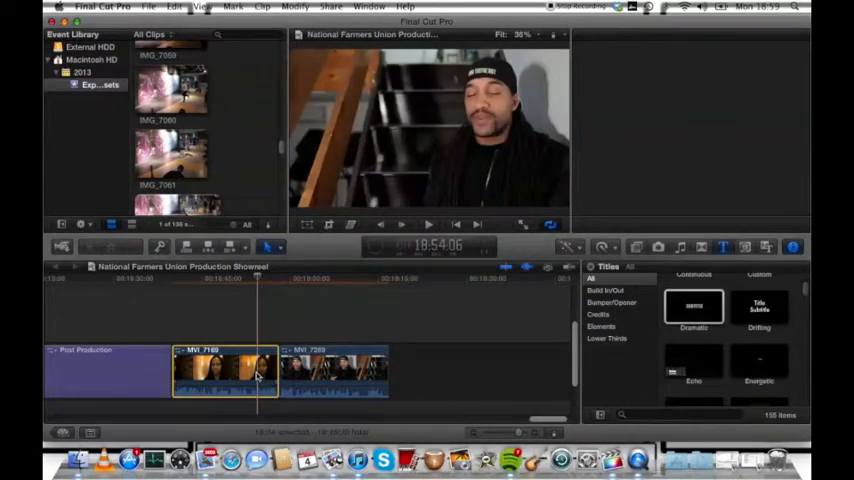
Detach the woman's interview audio, then bring up clip options for the man's staircase clip
left_click(224, 370)
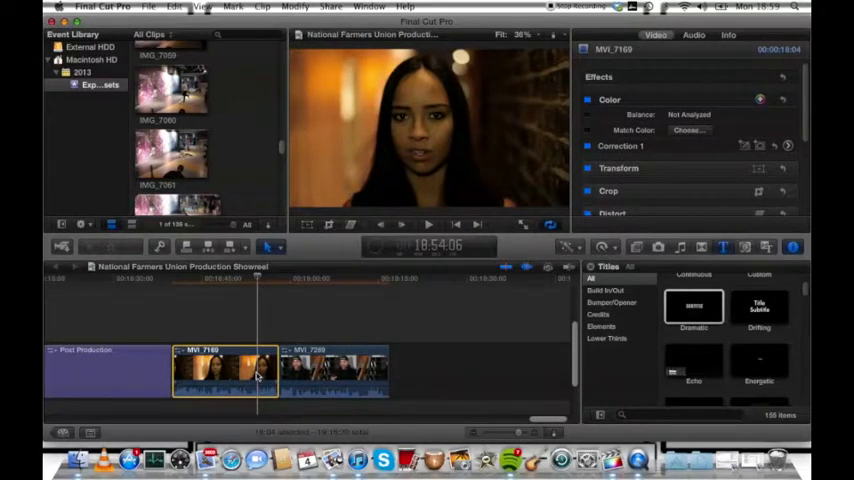
right_click(224, 370)
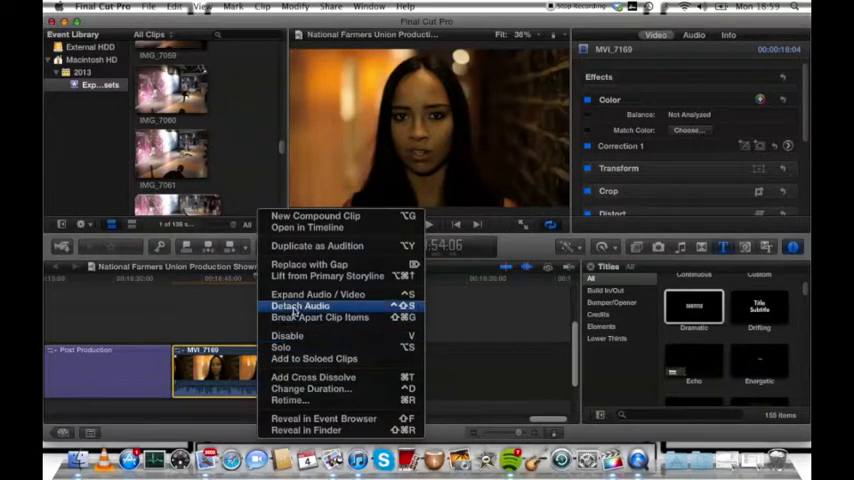
left_click(300, 304)
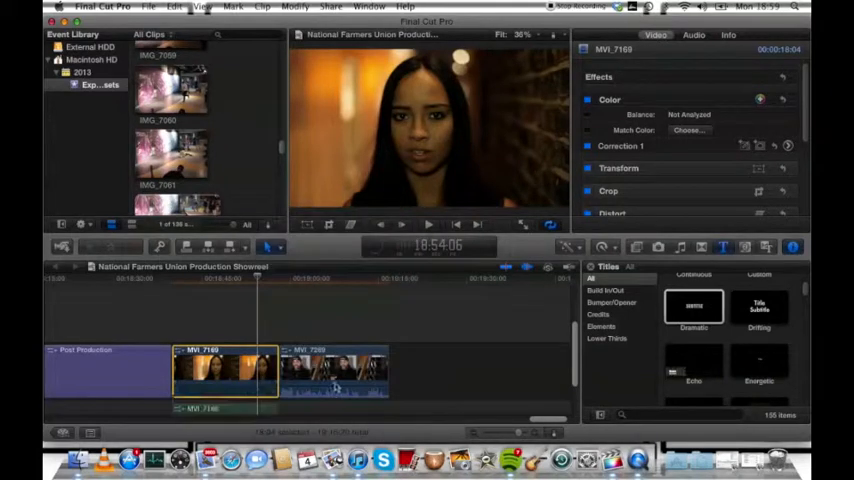
left_click(336, 370)
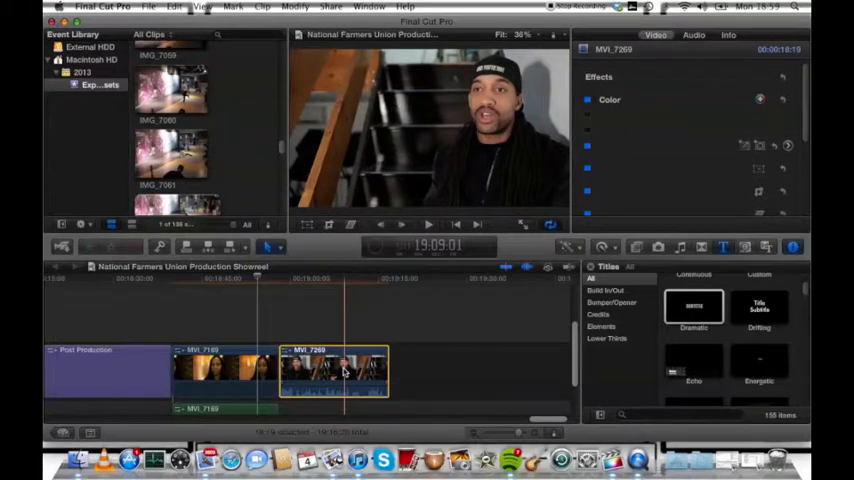
right_click(336, 370)
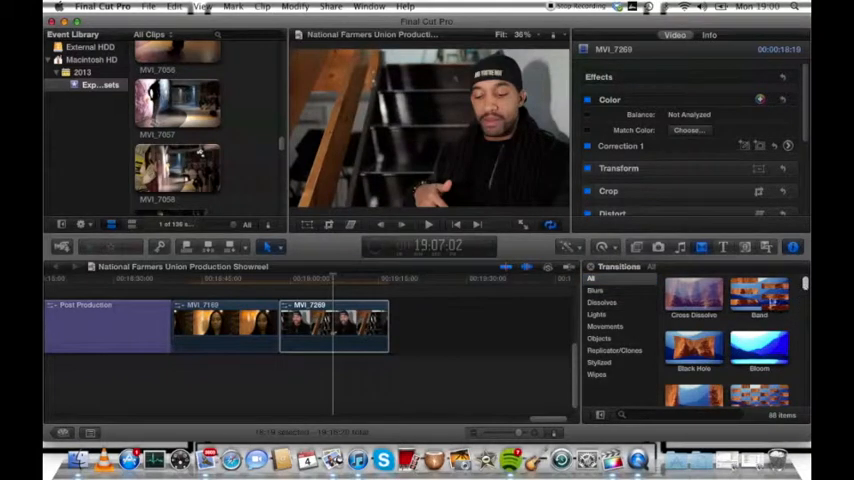
Browse down the transitions collection and pick Cross Dissolve for the interview cut
scroll("down", 3)
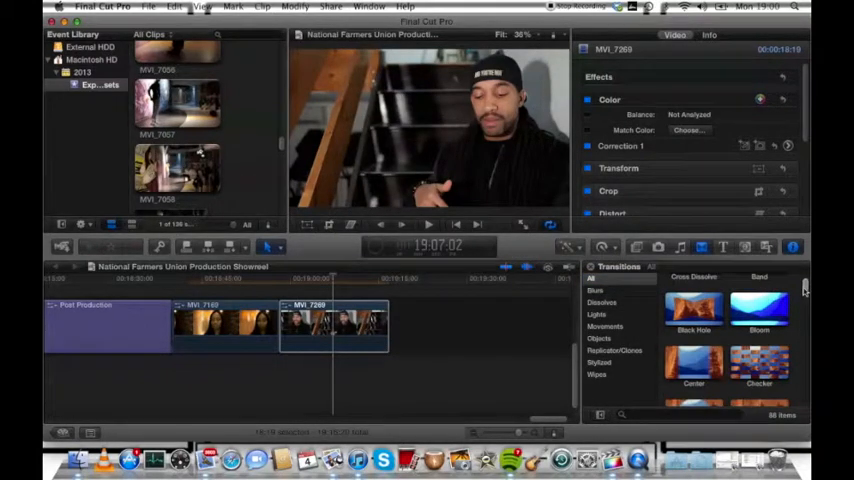
scroll("down", 3)
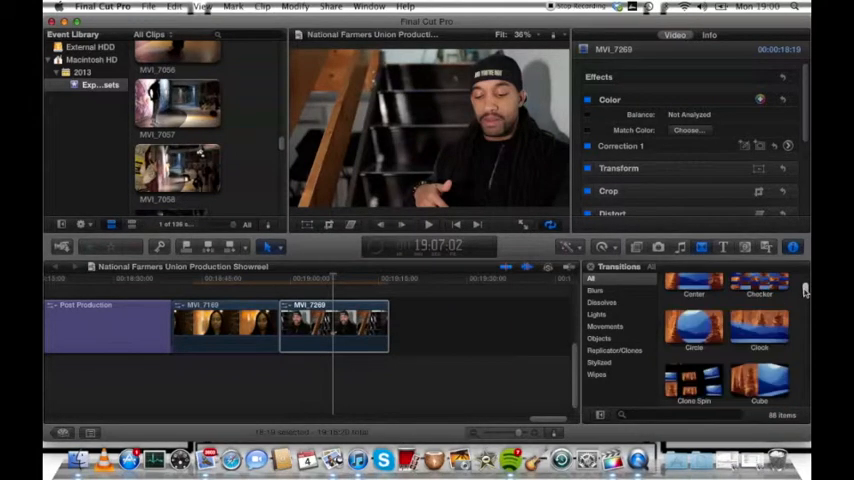
scroll("down", 3)
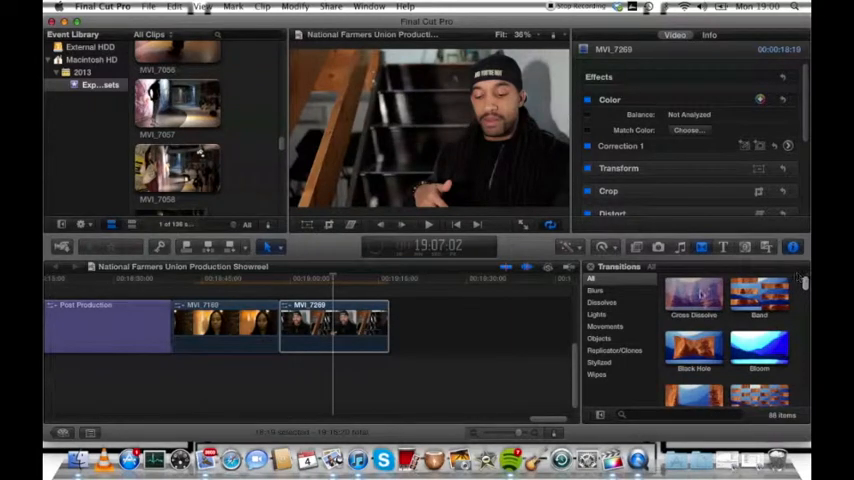
left_click(694, 292)
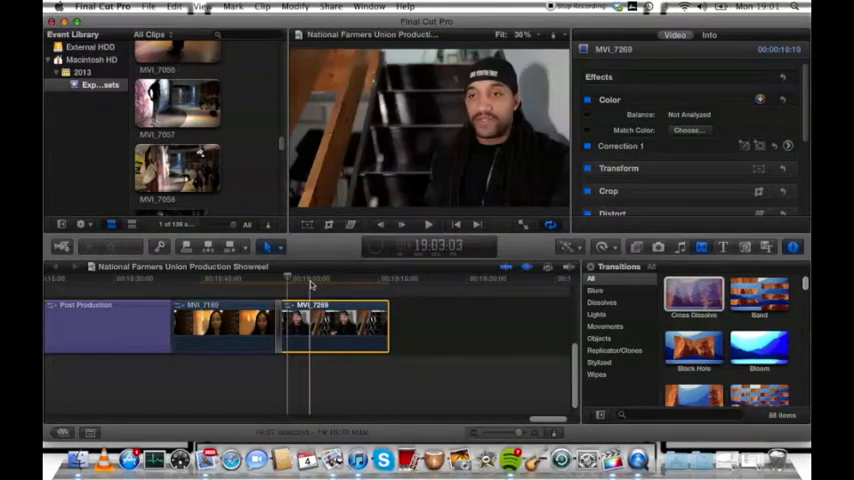
mouse_move(378, 252)
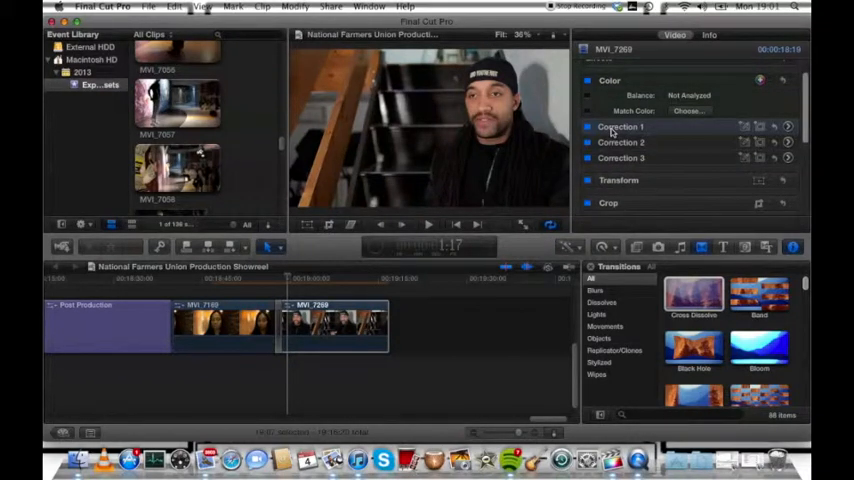
mouse_move(790, 132)
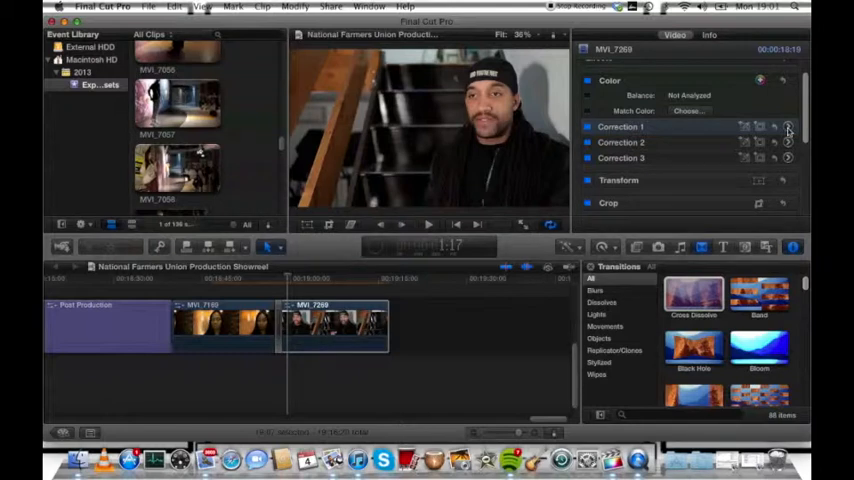
Bring up the Color Board for Correction 1 on the man's staircase clip
left_click(788, 128)
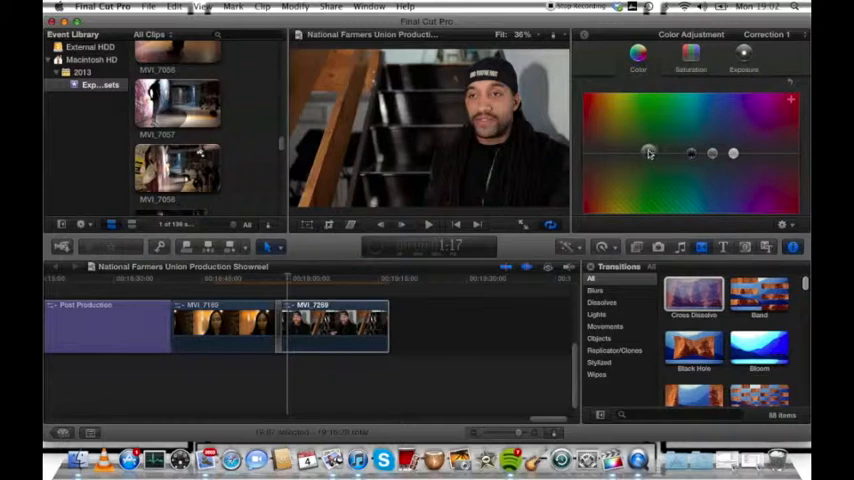
Nudge the Color Board pucks to shift and fine-tune Correction 1's tint on the staircase shot
left_click_drag(650, 152, 638, 138)
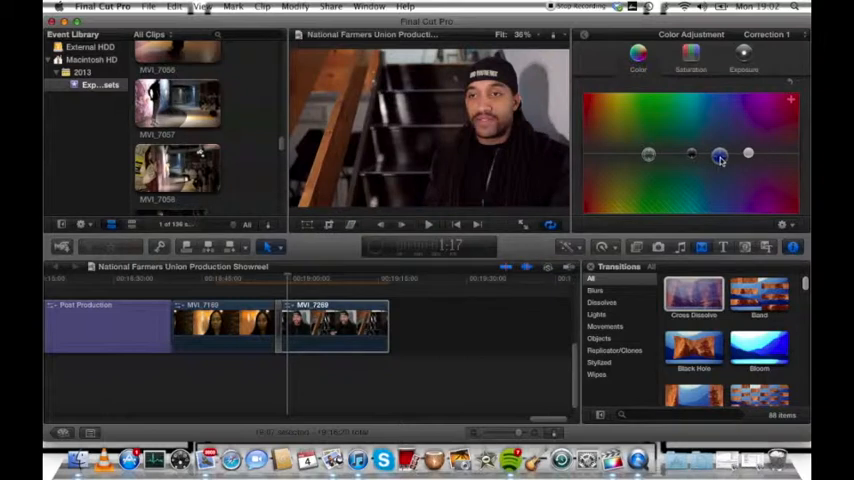
left_click_drag(720, 154, 690, 154)
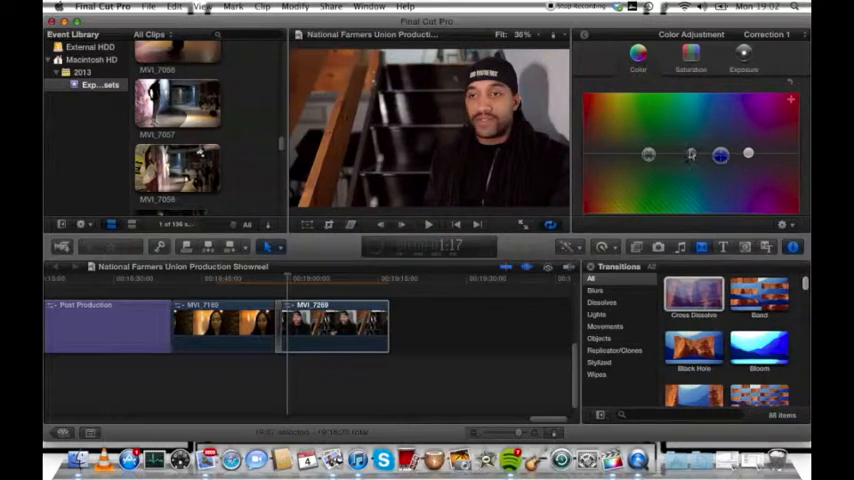